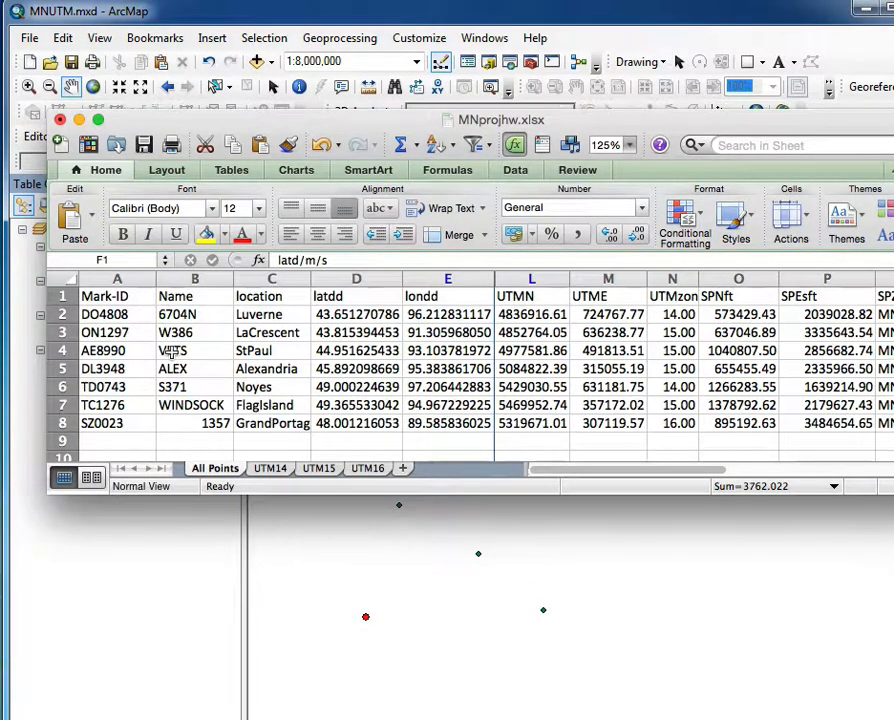
mouse_move(198, 296)
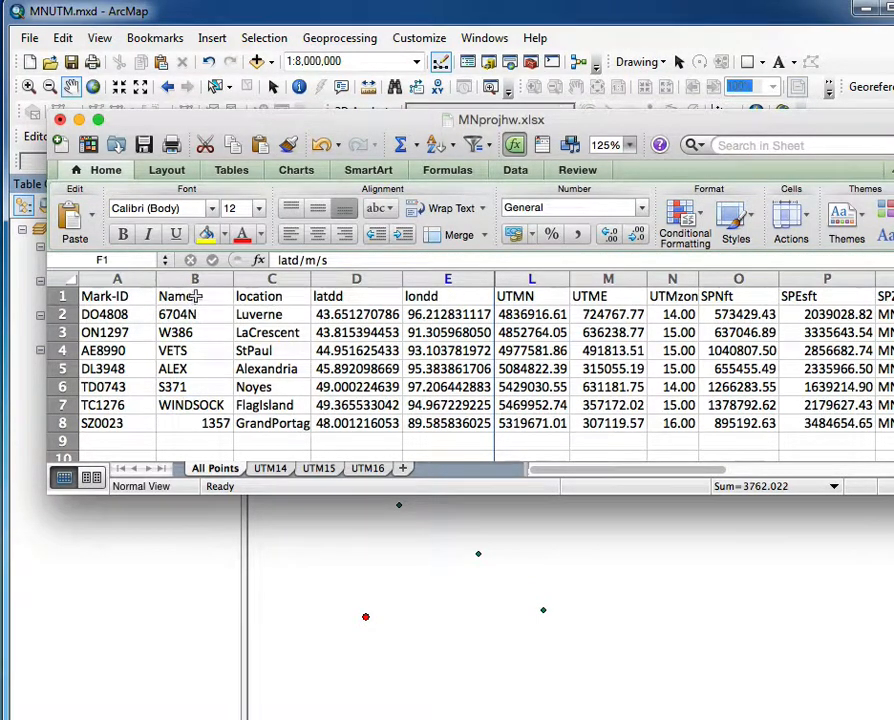
mouse_move(211, 305)
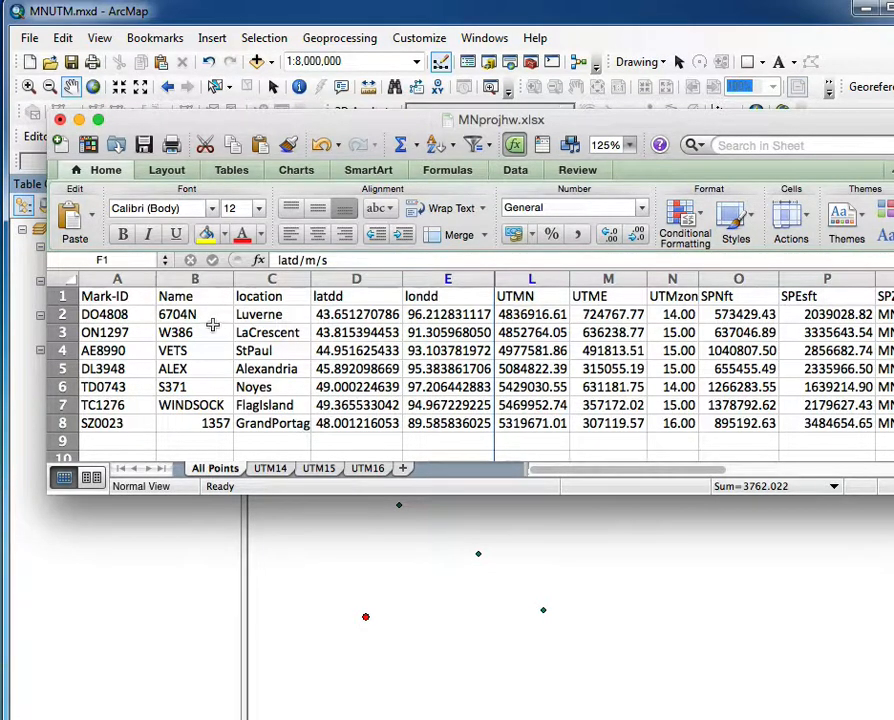
mouse_move(212, 331)
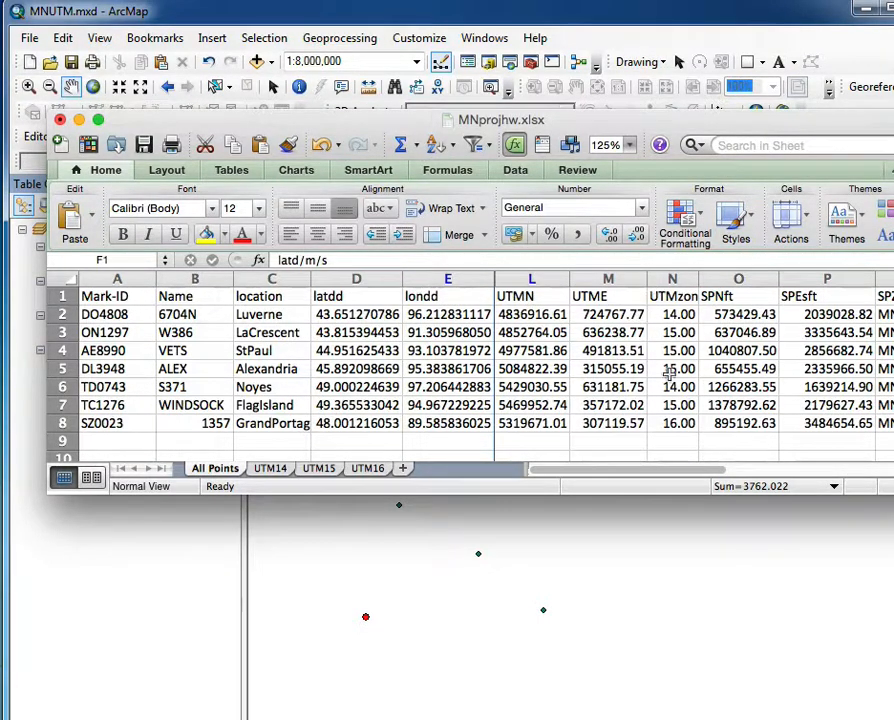
mouse_move(750, 304)
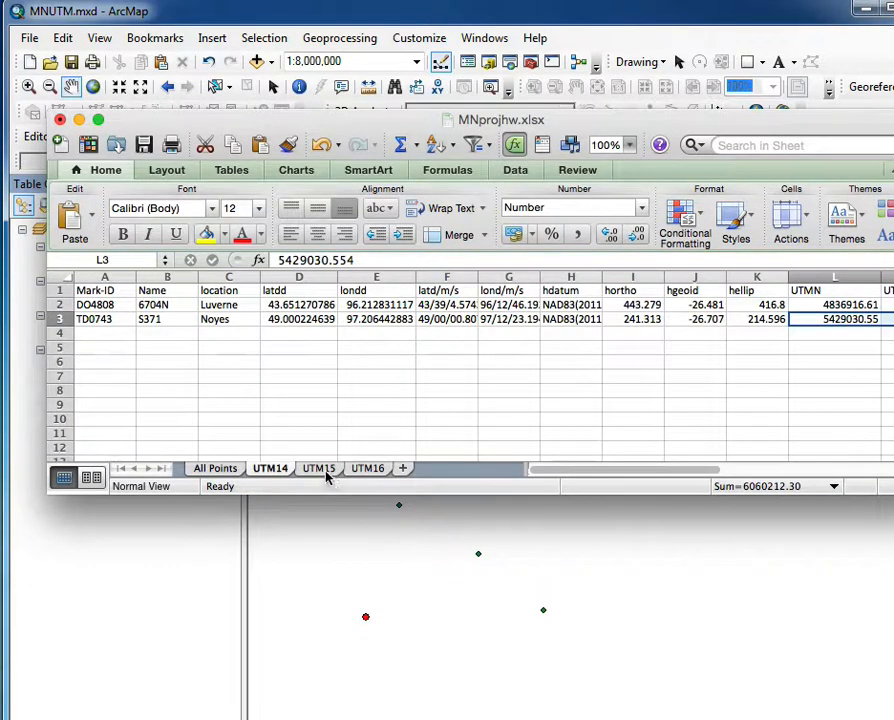
Review the UTM15 and UTM16 sheets, then close MNprojhw.xlsx saving changes.
left_click(367, 468)
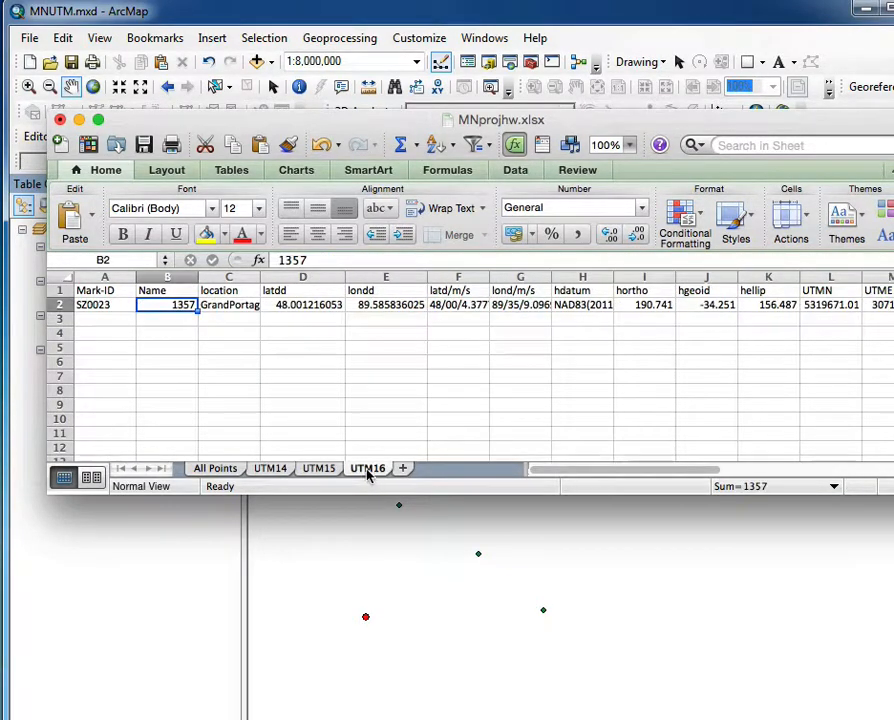
left_click(215, 468)
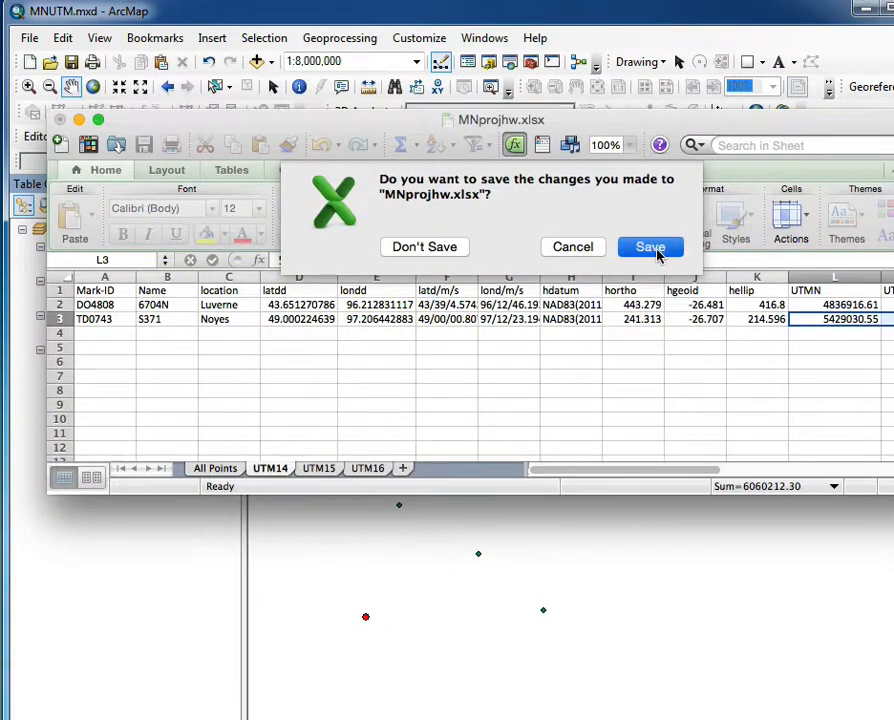
left_click(650, 247)
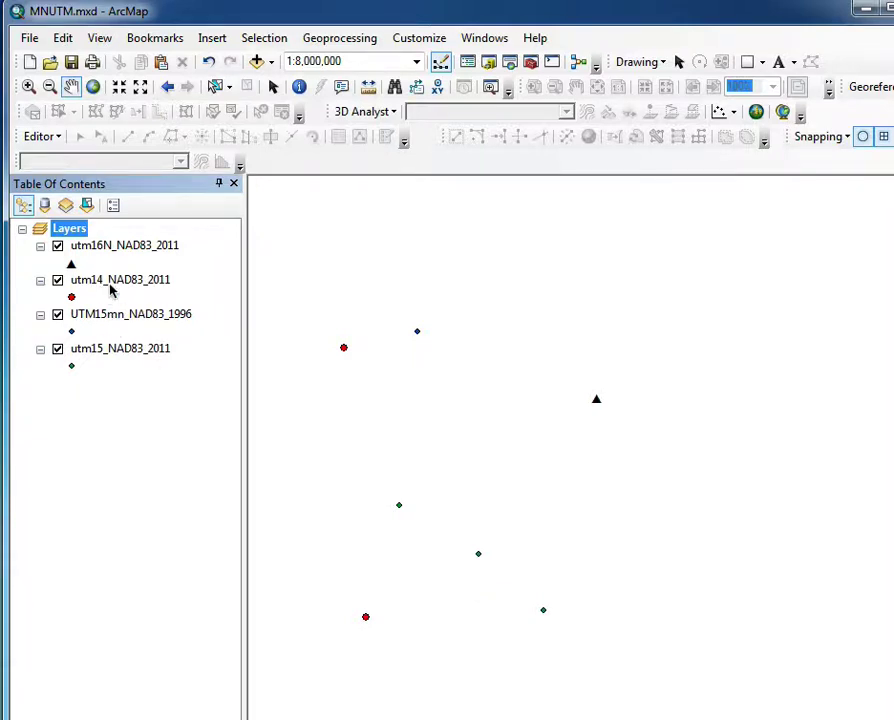
mouse_move(135, 336)
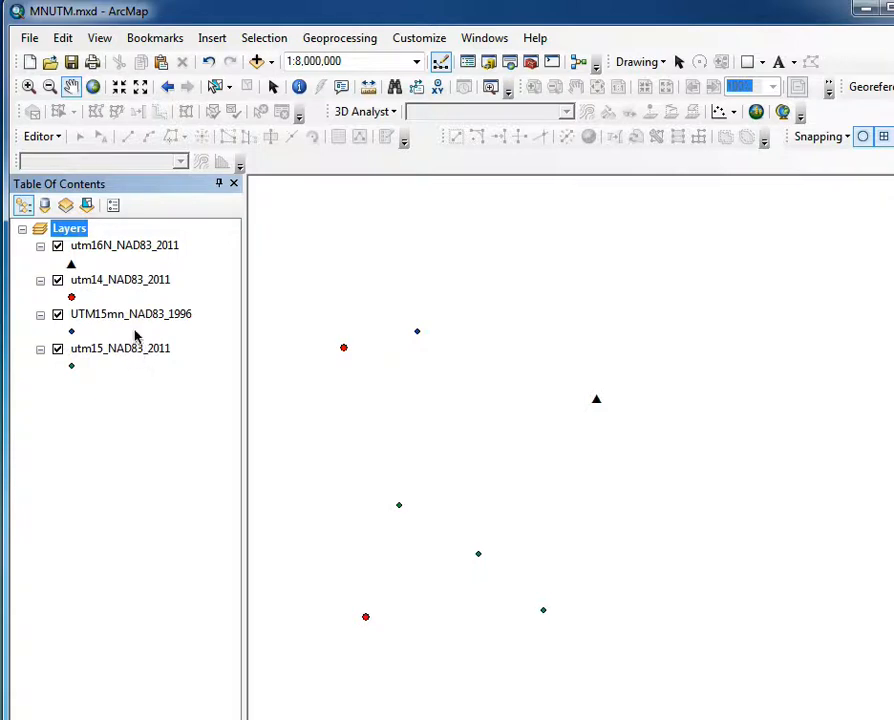
mouse_move(183, 363)
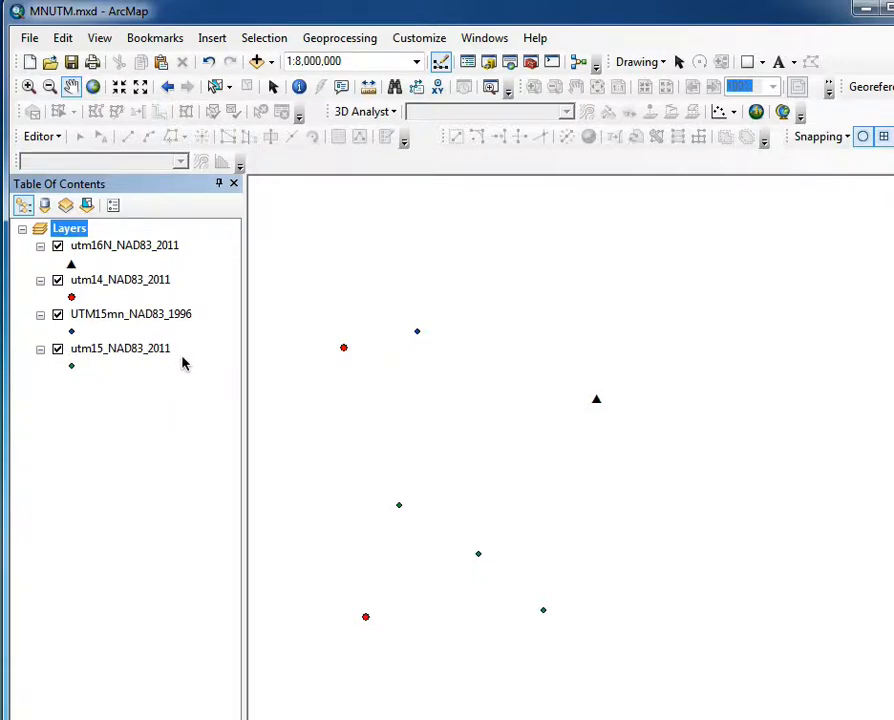
mouse_move(327, 334)
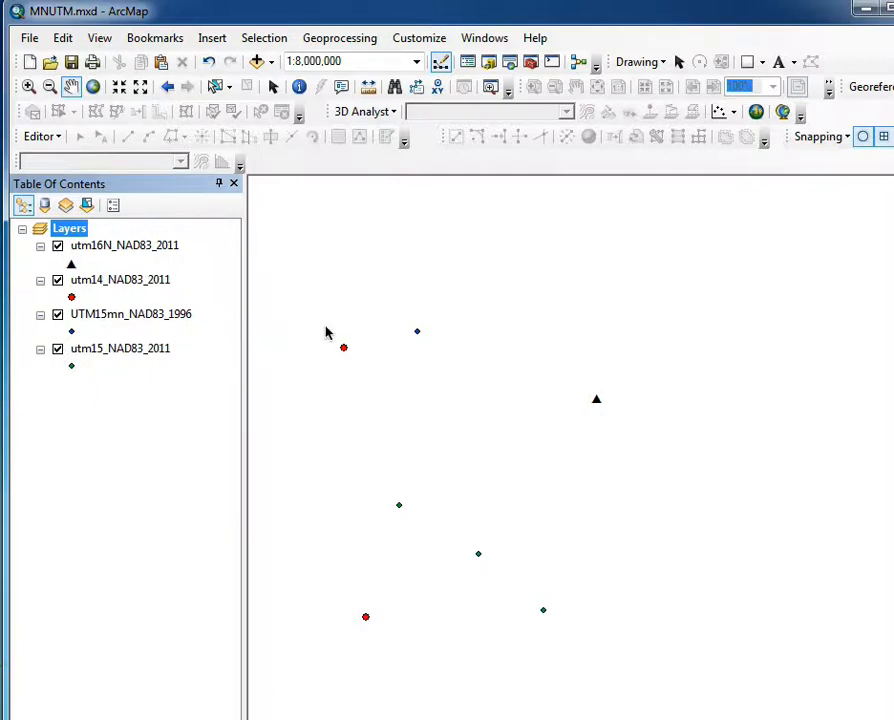
mouse_move(431, 326)
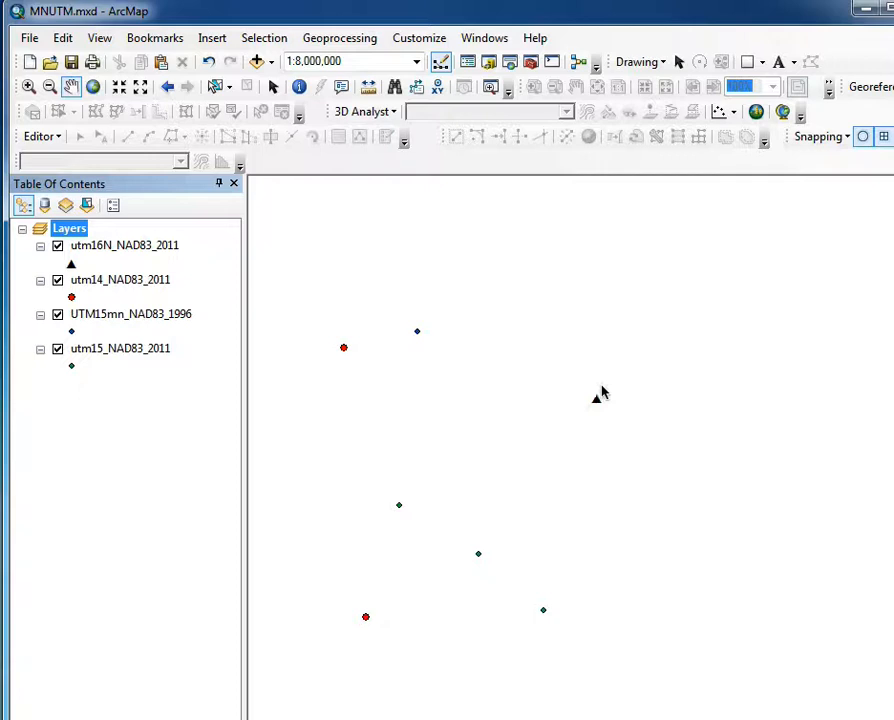
mouse_move(602, 409)
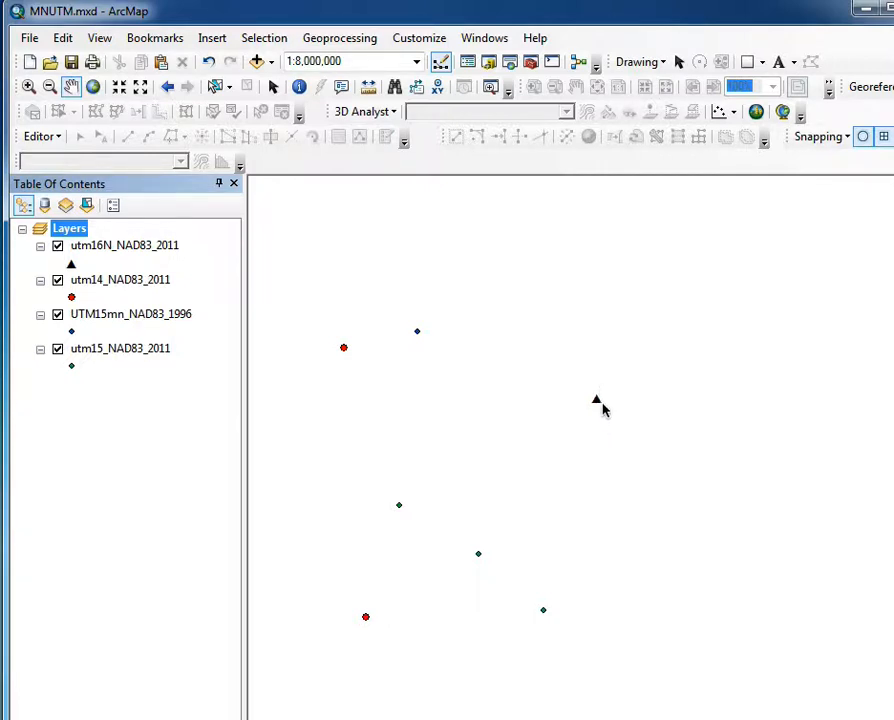
mouse_move(603, 420)
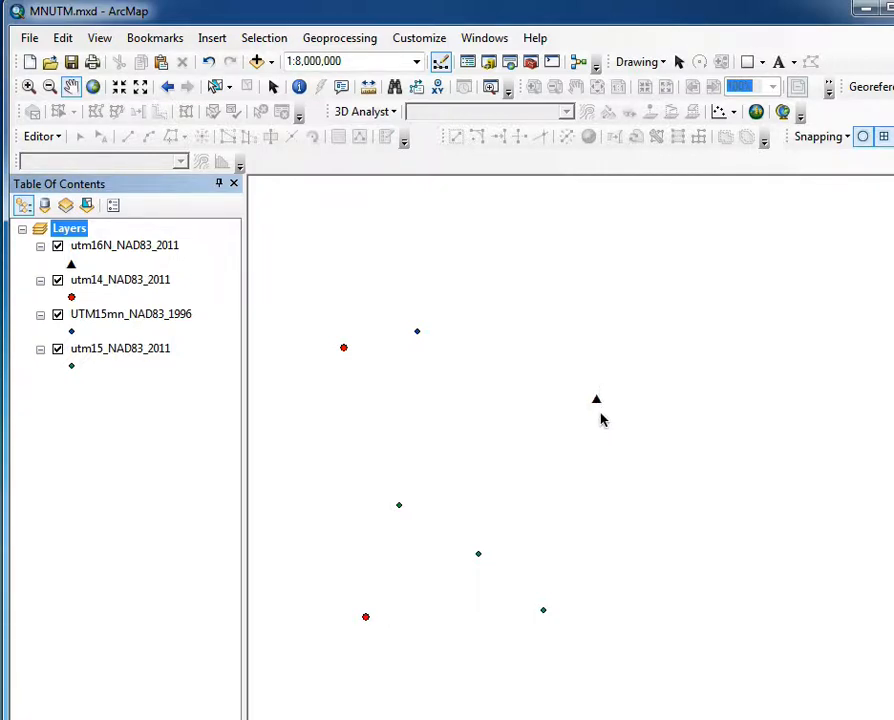
mouse_move(599, 410)
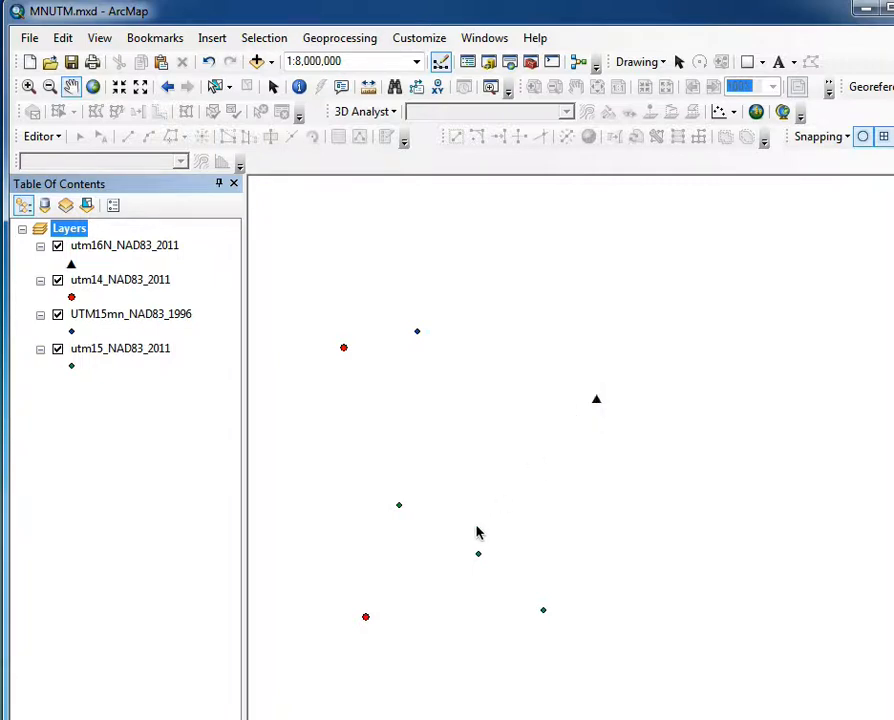
mouse_move(48, 328)
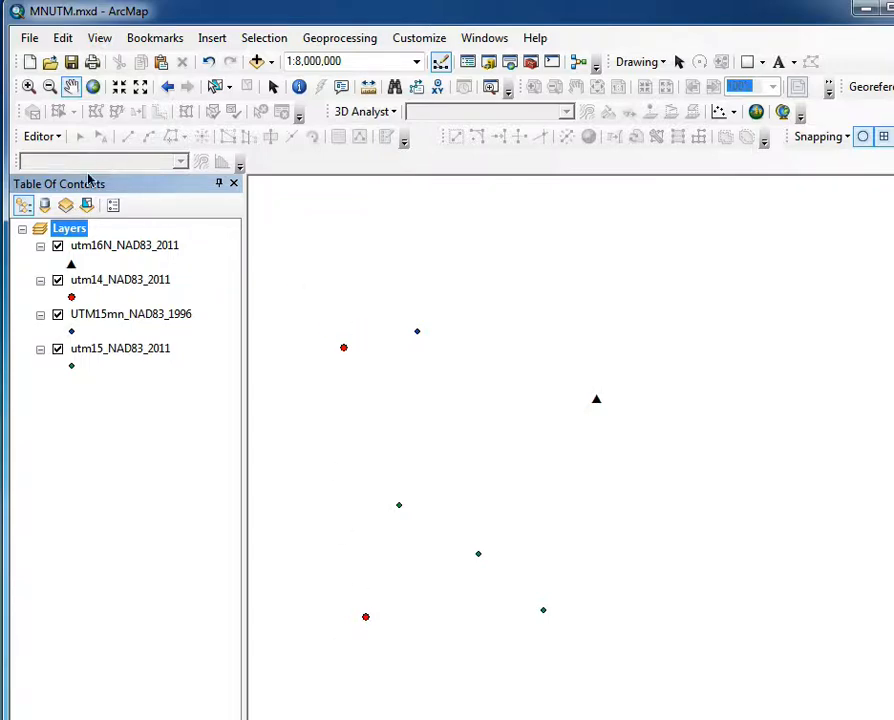
Add mn_county_boundaries.shp to the map via Add Data.
left_click(258, 61)
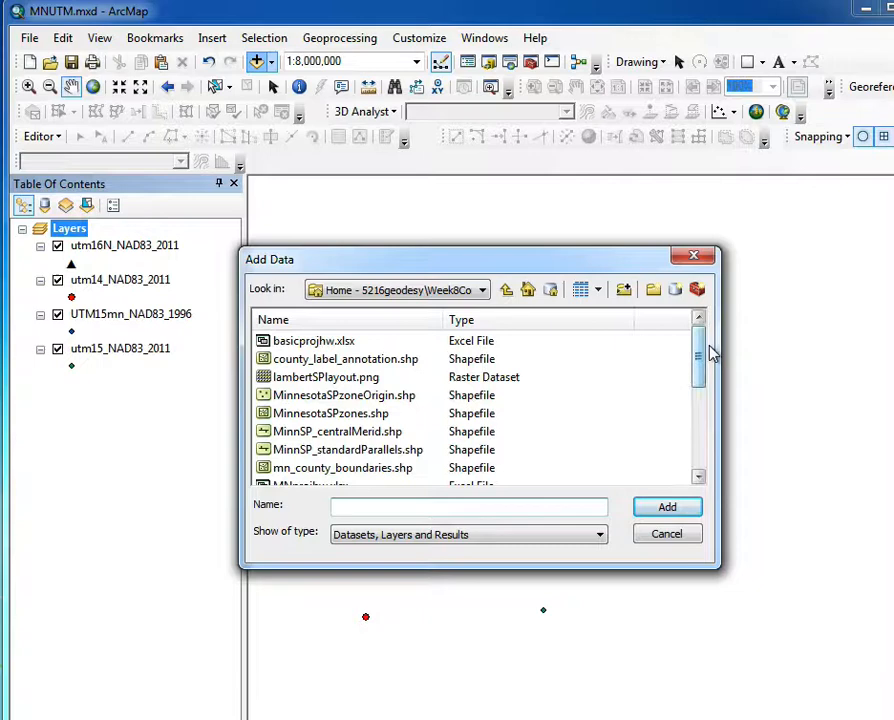
left_click(342, 468)
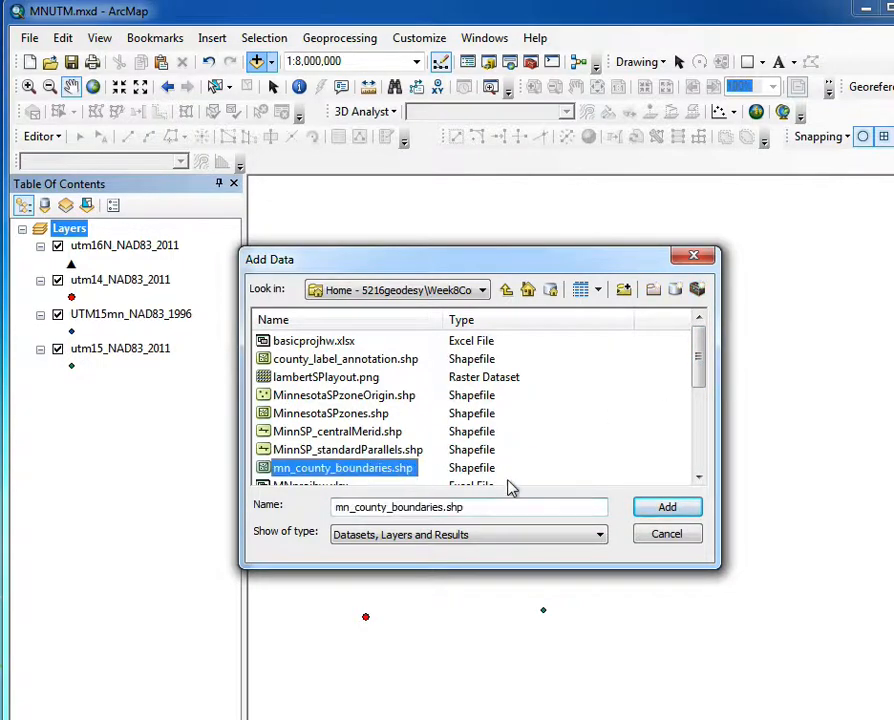
left_click(666, 506)
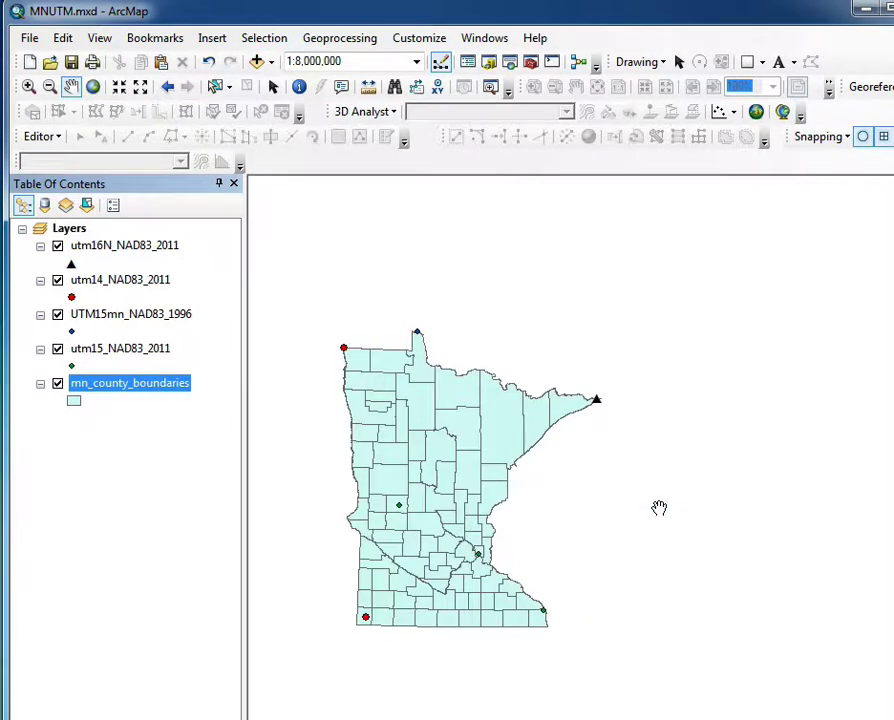
mouse_move(758, 208)
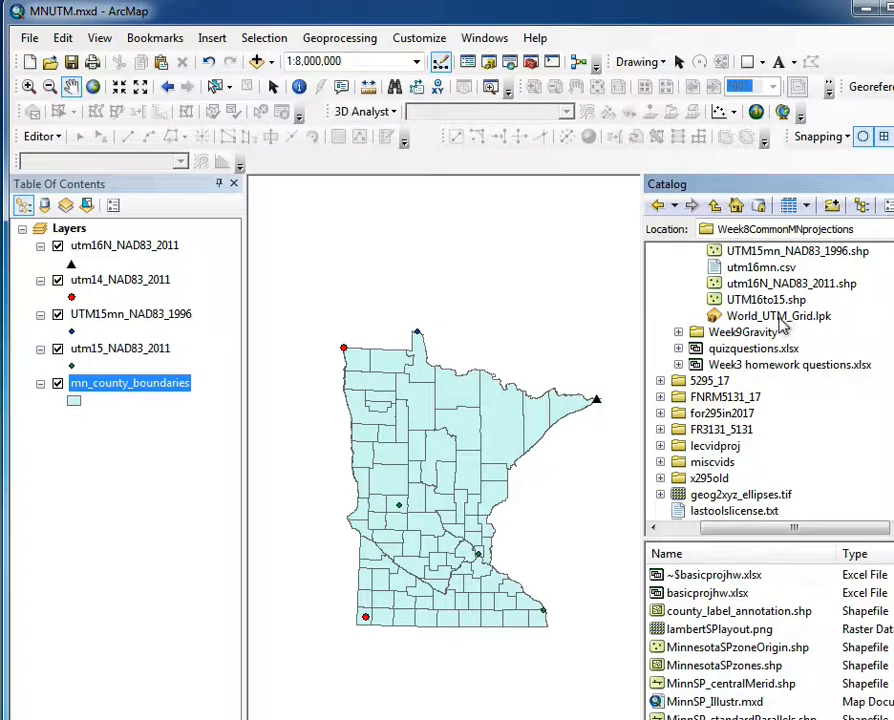
Unpack the World_UTM_Grid.lpk layer package from the Catalog into the map.
right_click(778, 316)
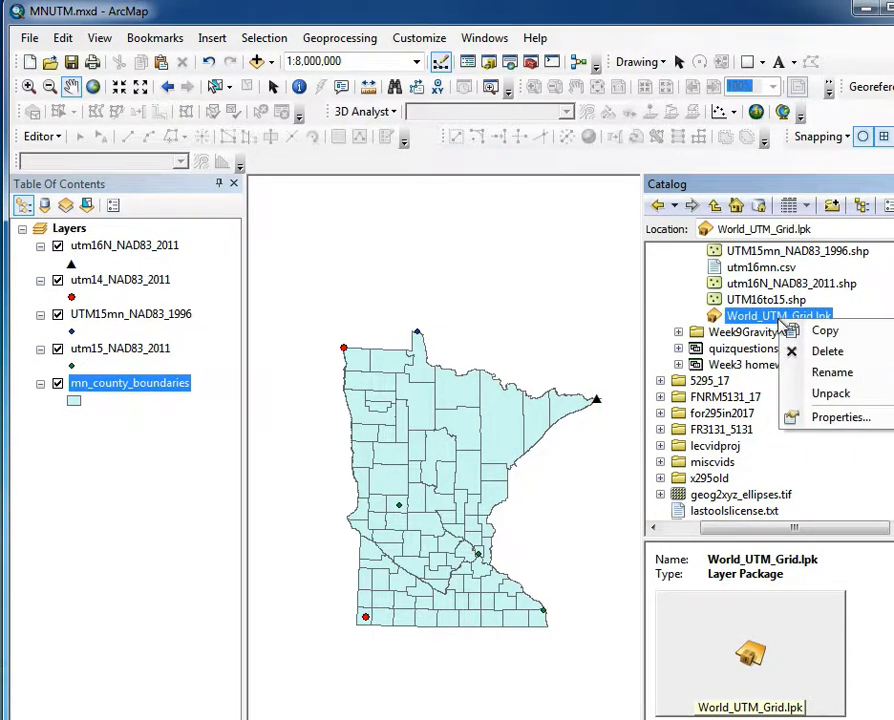
left_click(830, 400)
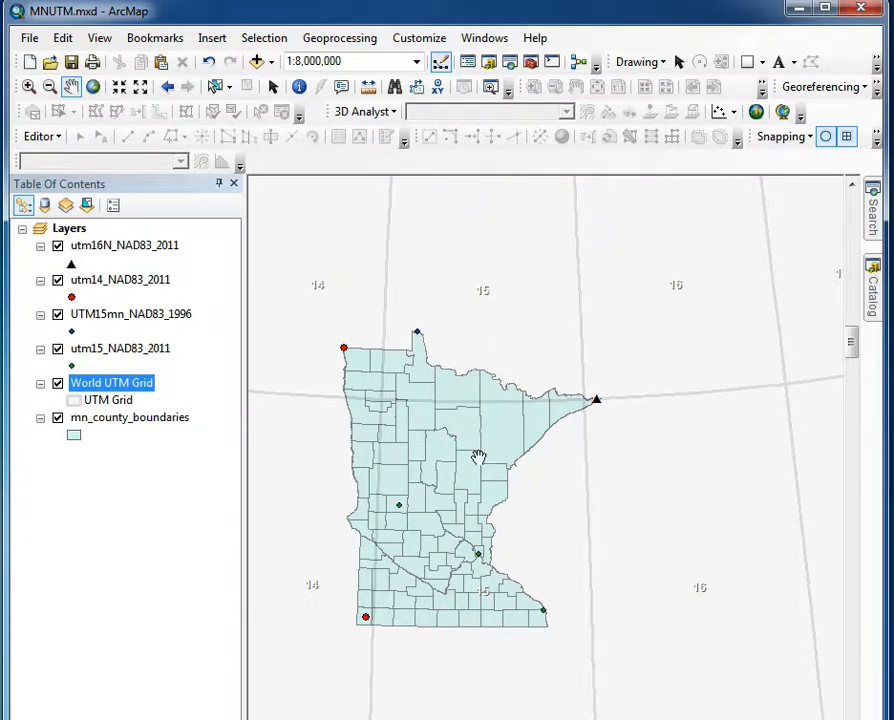
mouse_move(259, 425)
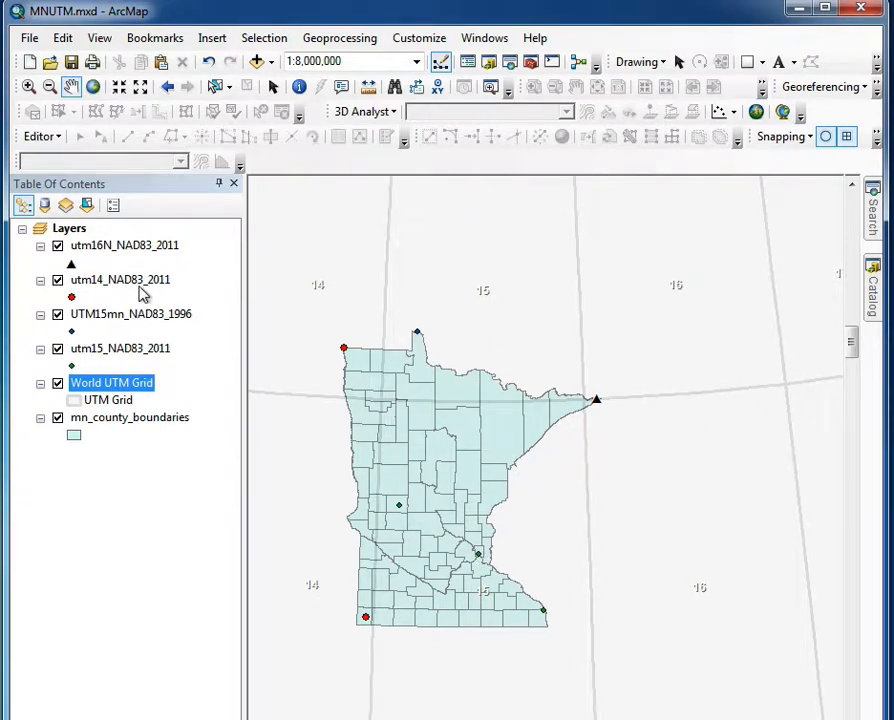
right_click(124, 245)
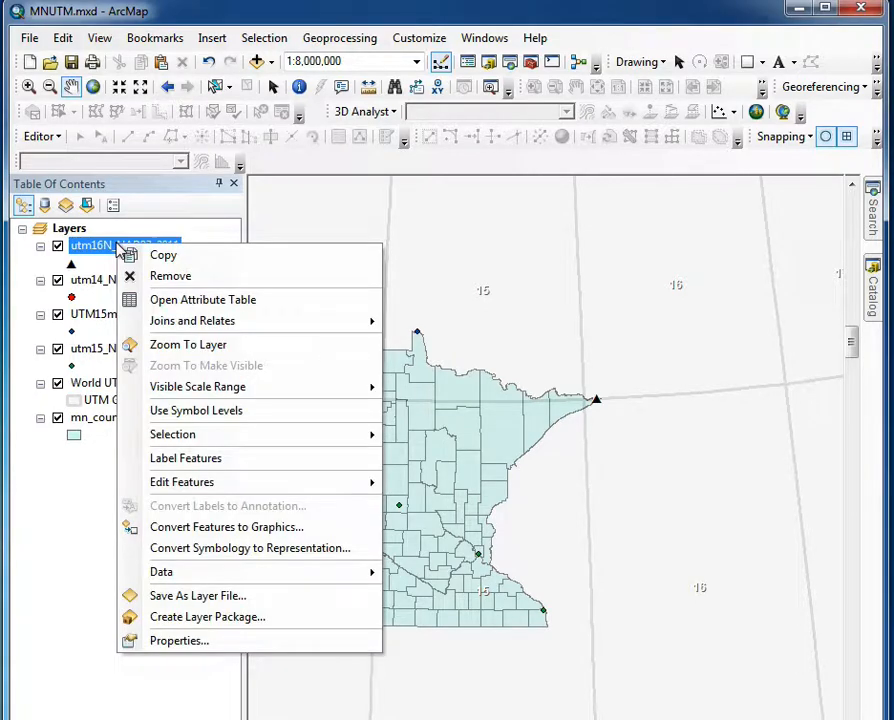
left_click(202, 299)
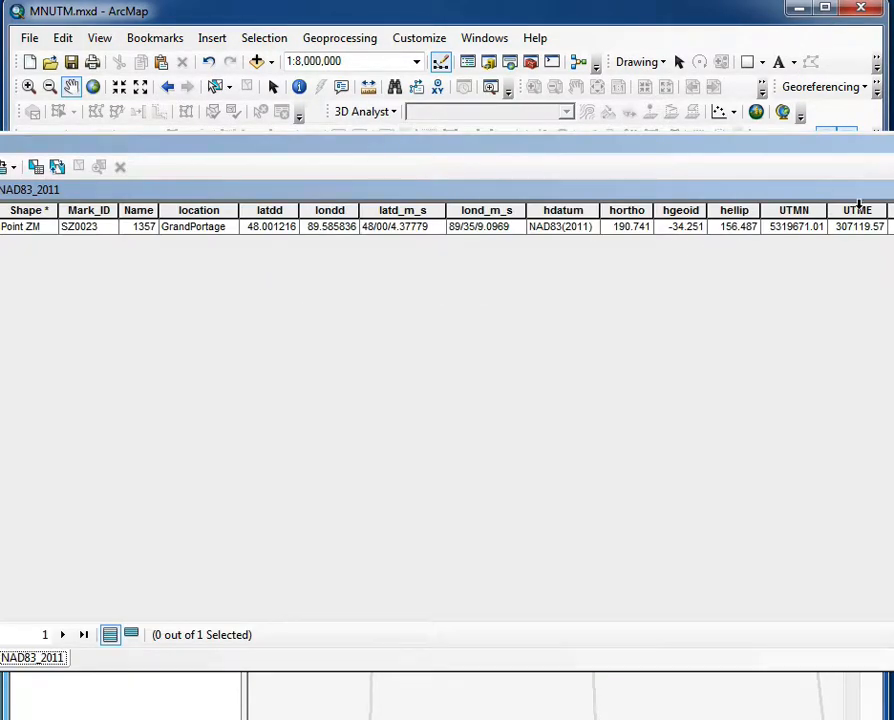
mouse_move(795, 210)
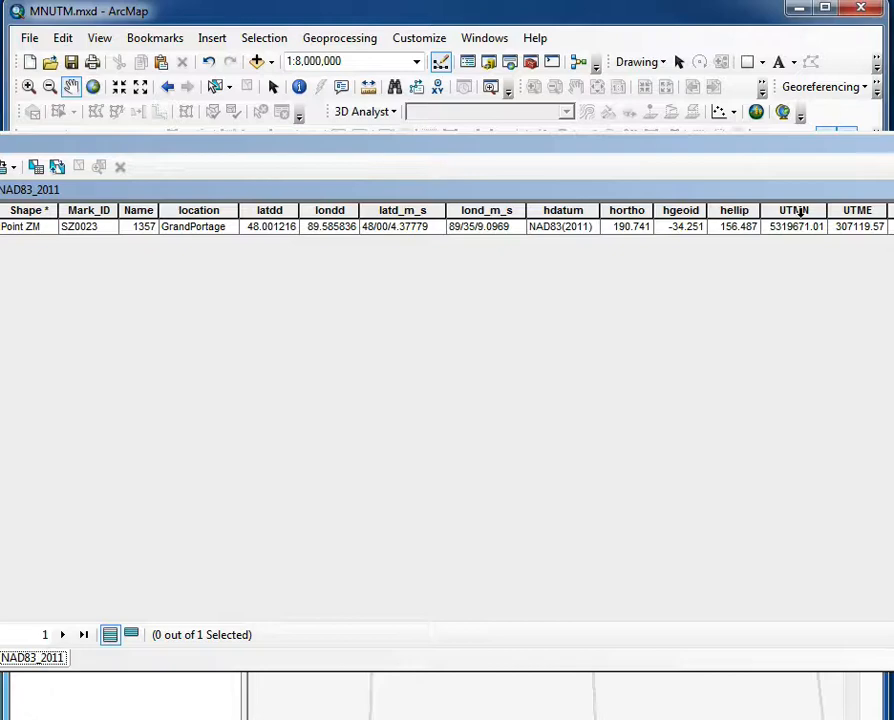
mouse_move(800, 232)
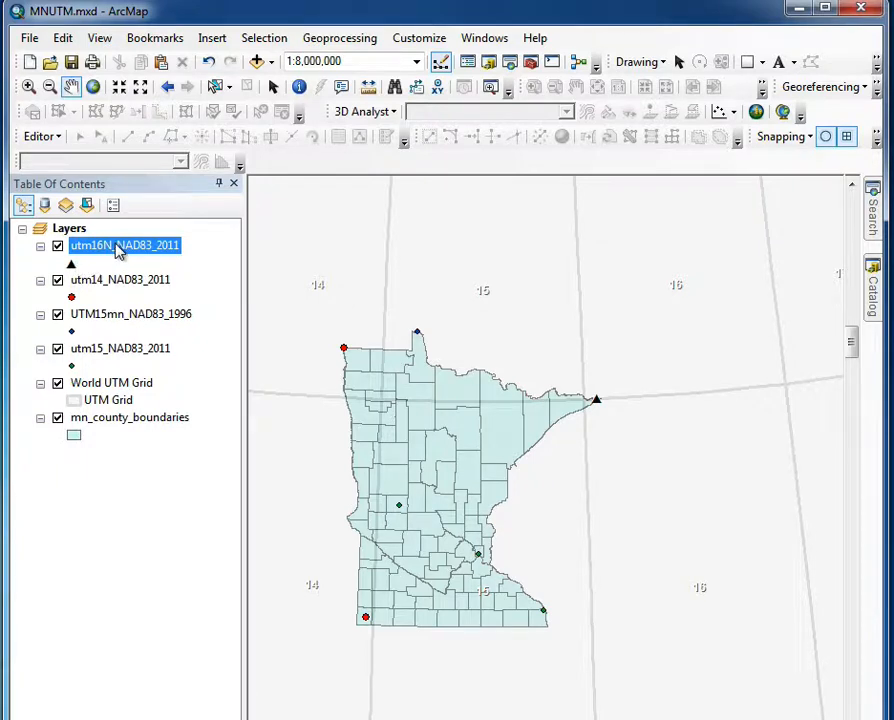
mouse_move(129, 268)
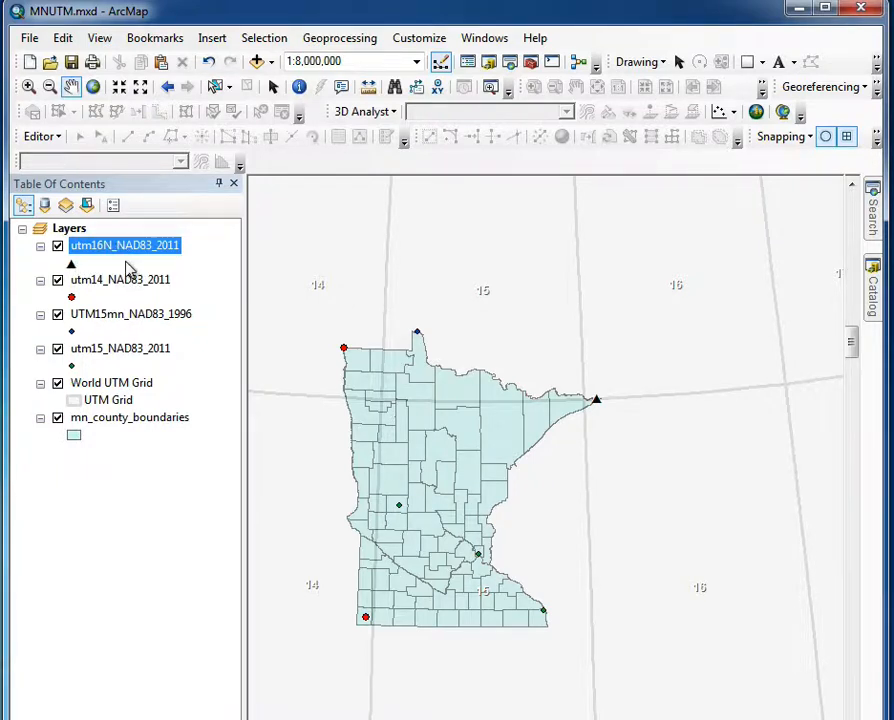
mouse_move(57, 313)
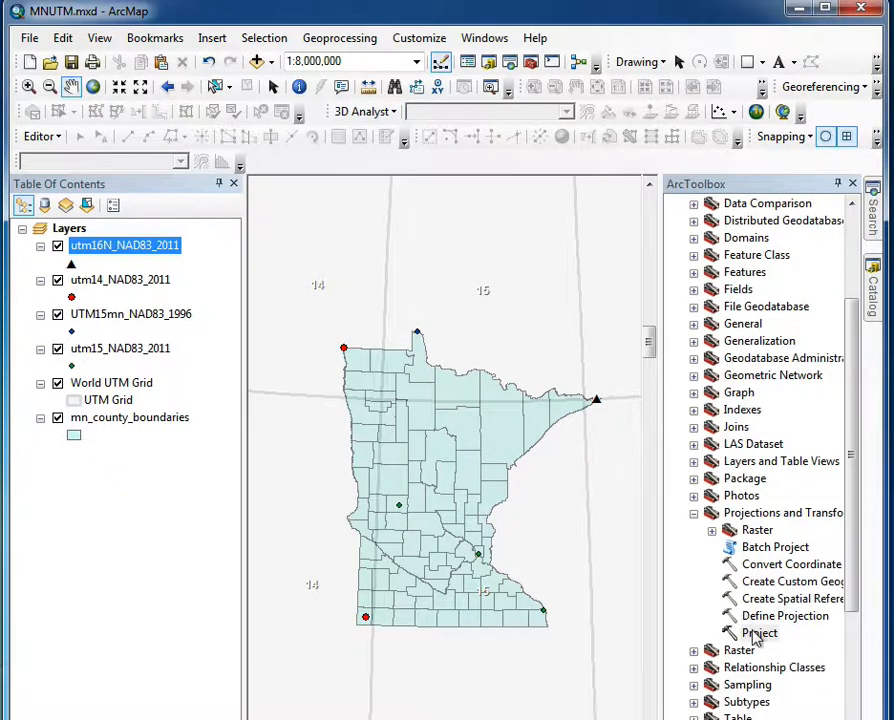
Run Project with output utm16N_to15_NAD83_2011.shp in NAD 1983 (2011) UTM Zone 15N.
double_click(759, 633)
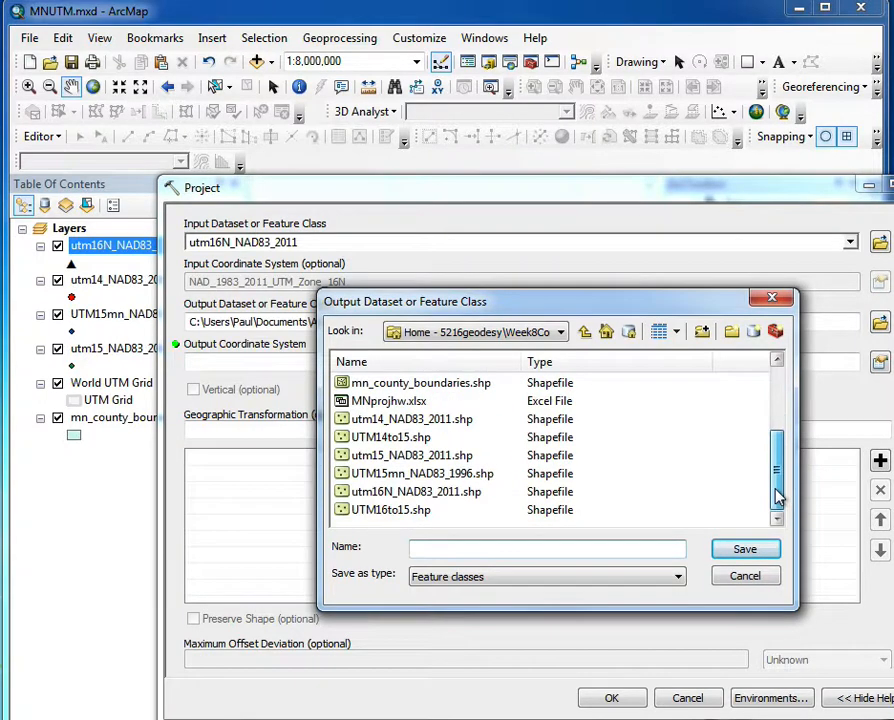
left_click(414, 491)
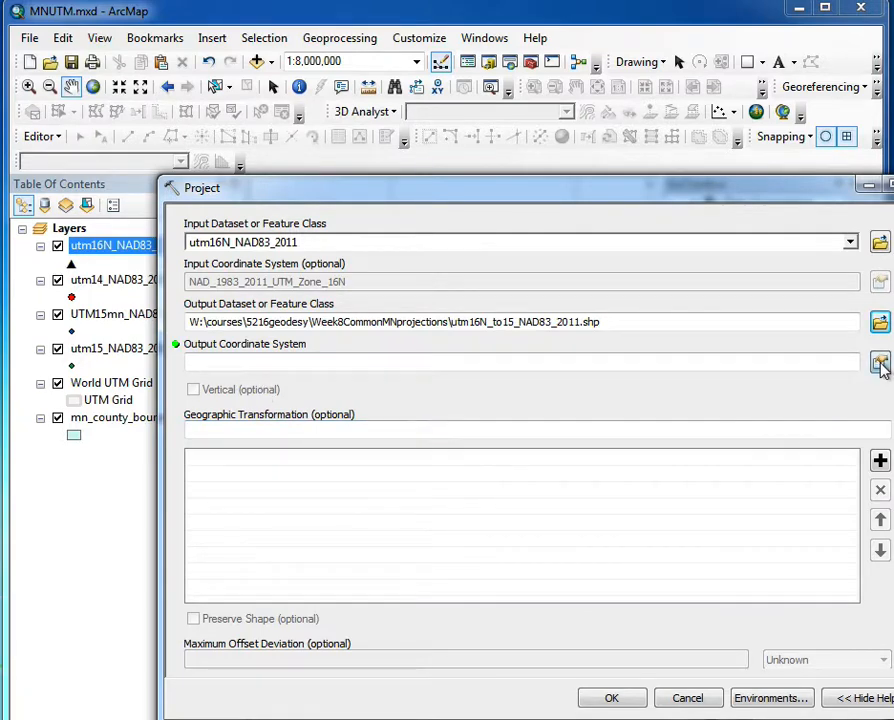
left_click(879, 364)
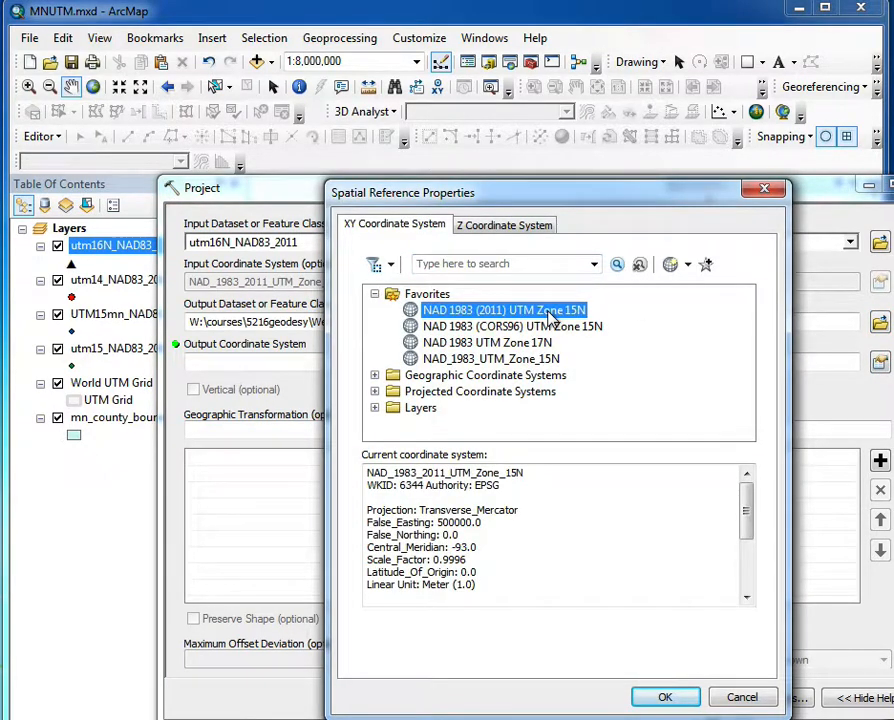
left_click(668, 696)
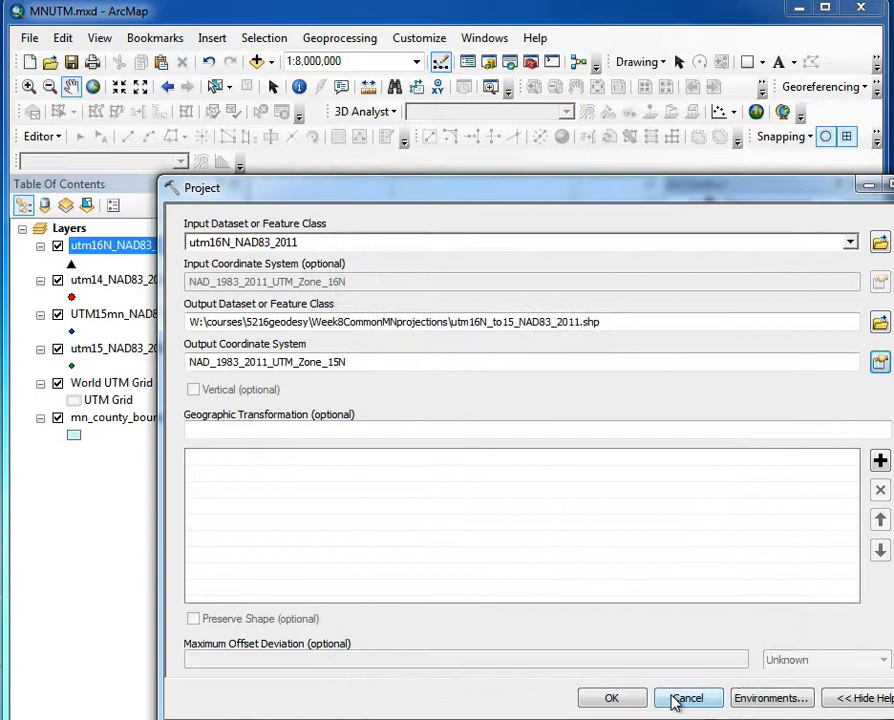
mouse_move(333, 248)
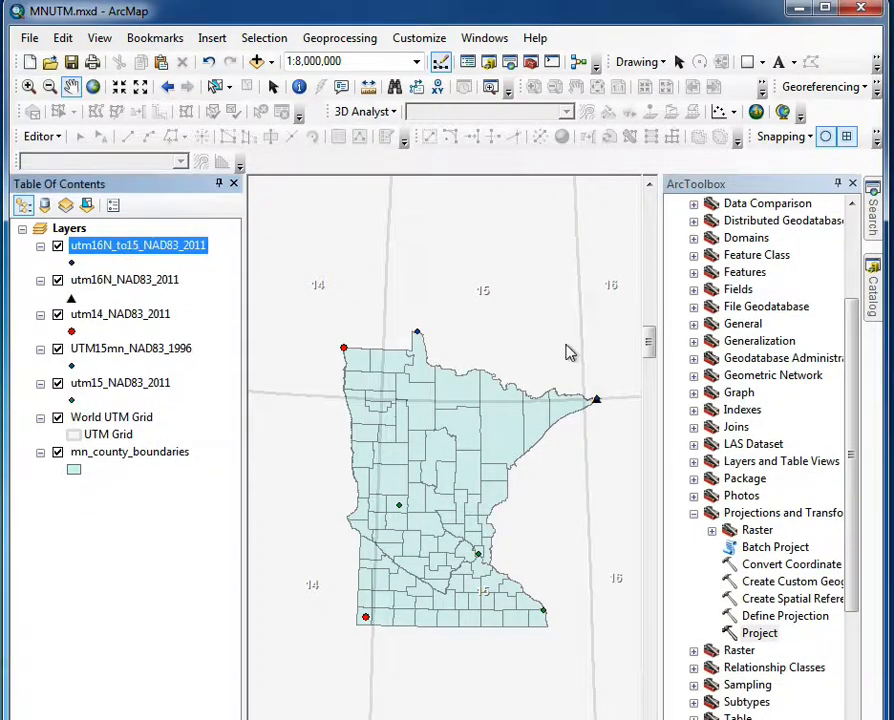
mouse_move(195, 248)
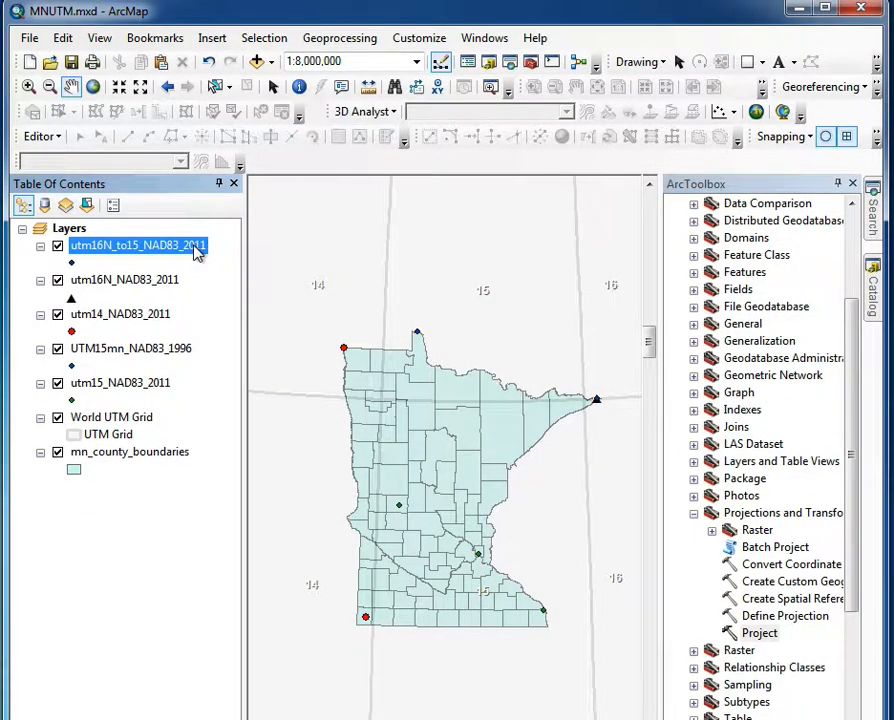
Open the attribute table of the new utm16N_to15_NAD83_2011 layer.
right_click(137, 245)
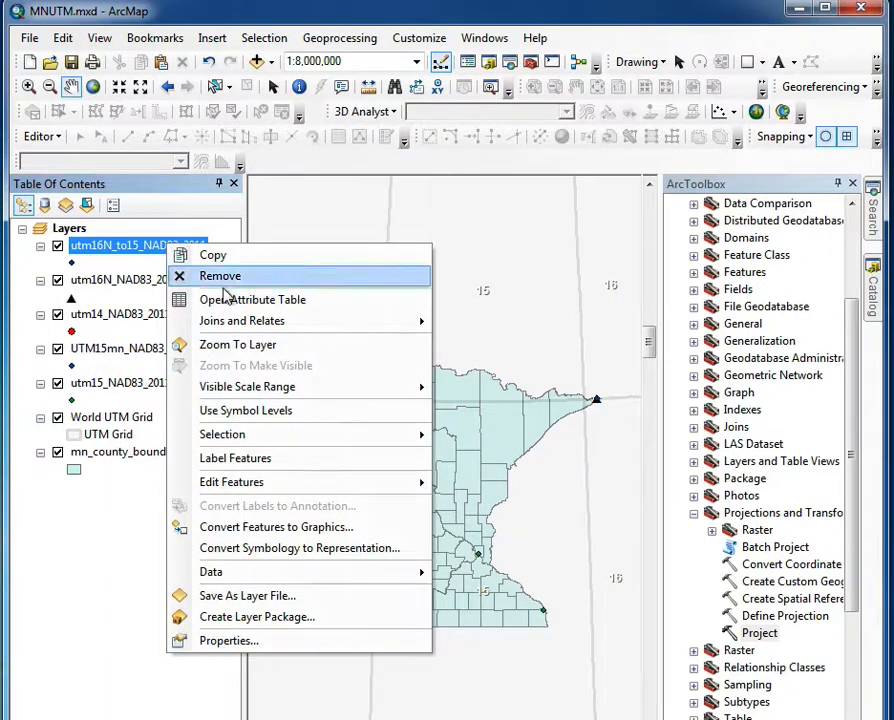
left_click(252, 299)
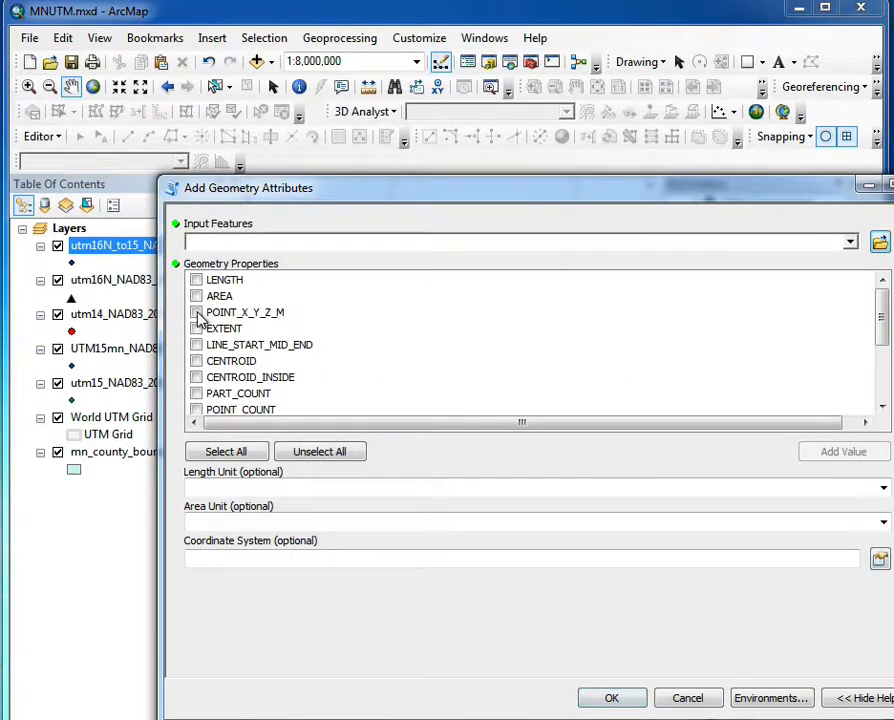
Run Add Geometry Attributes with POINT_X_Y_Z_M on utm16N_to15_NAD83_2011.
left_click(196, 312)
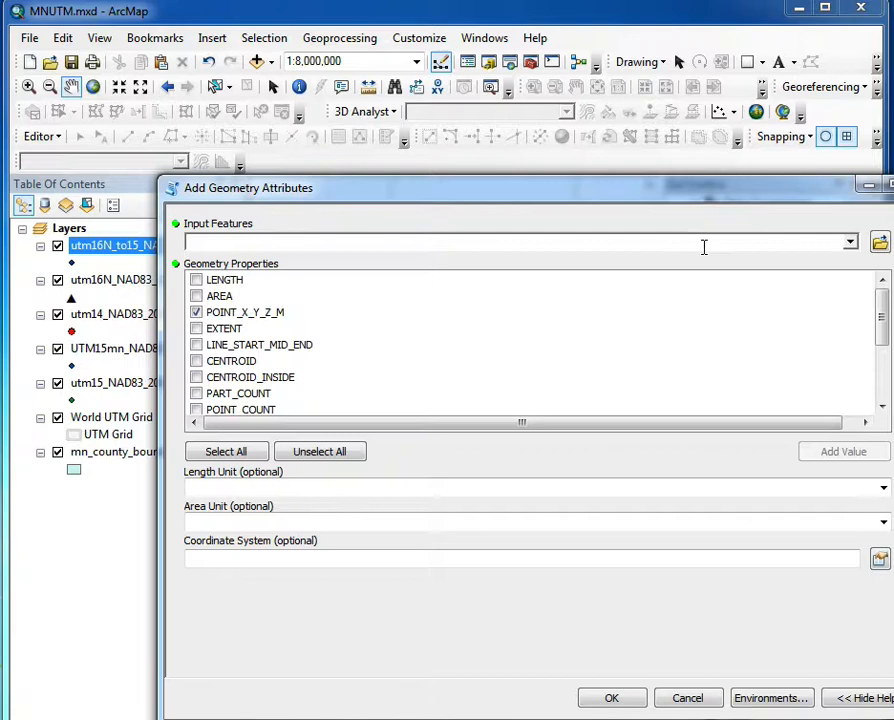
left_click(849, 242)
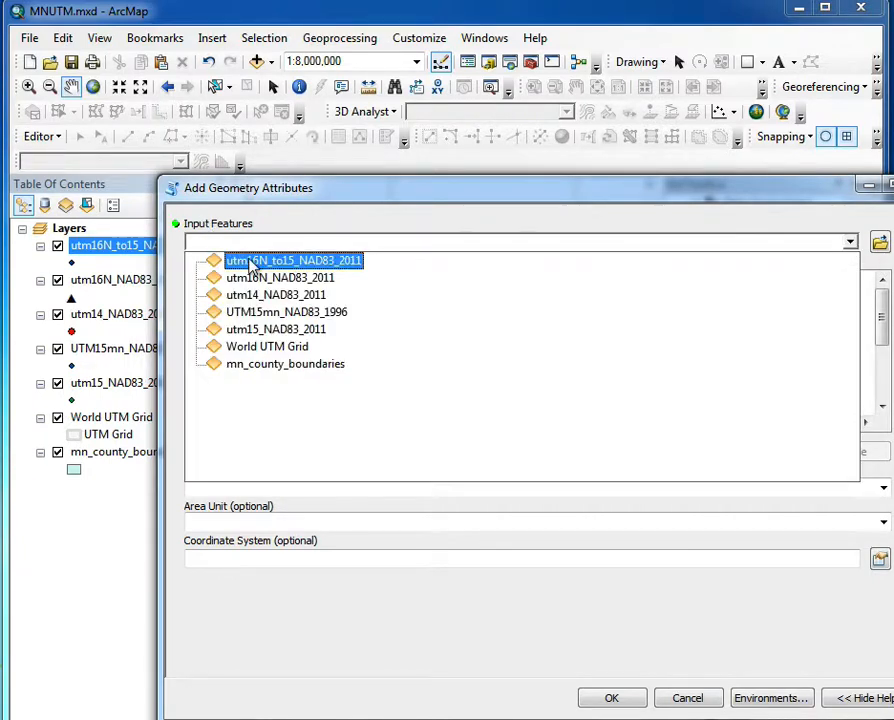
left_click(293, 260)
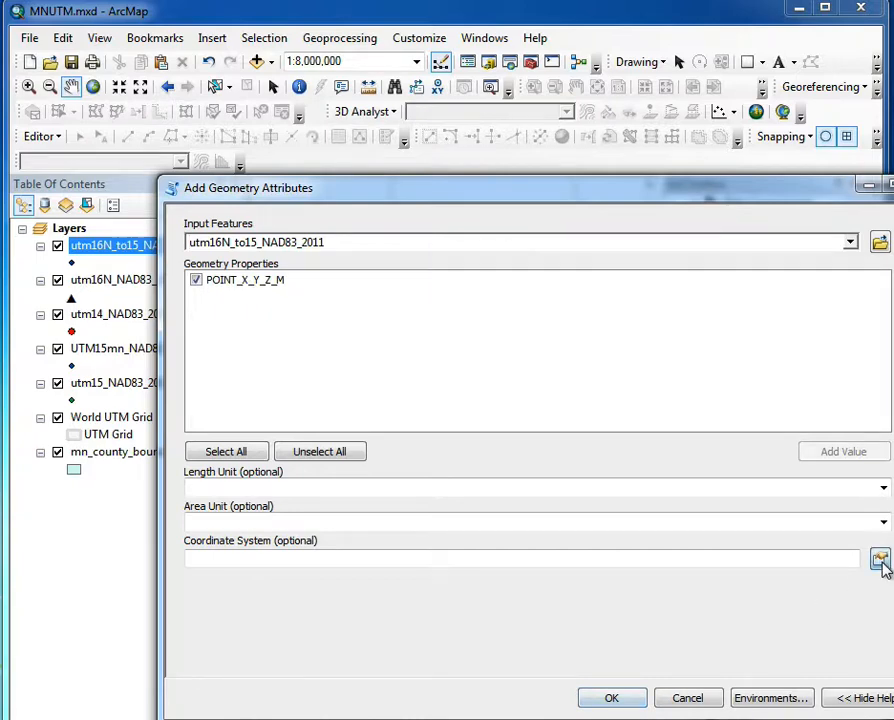
left_click(879, 578)
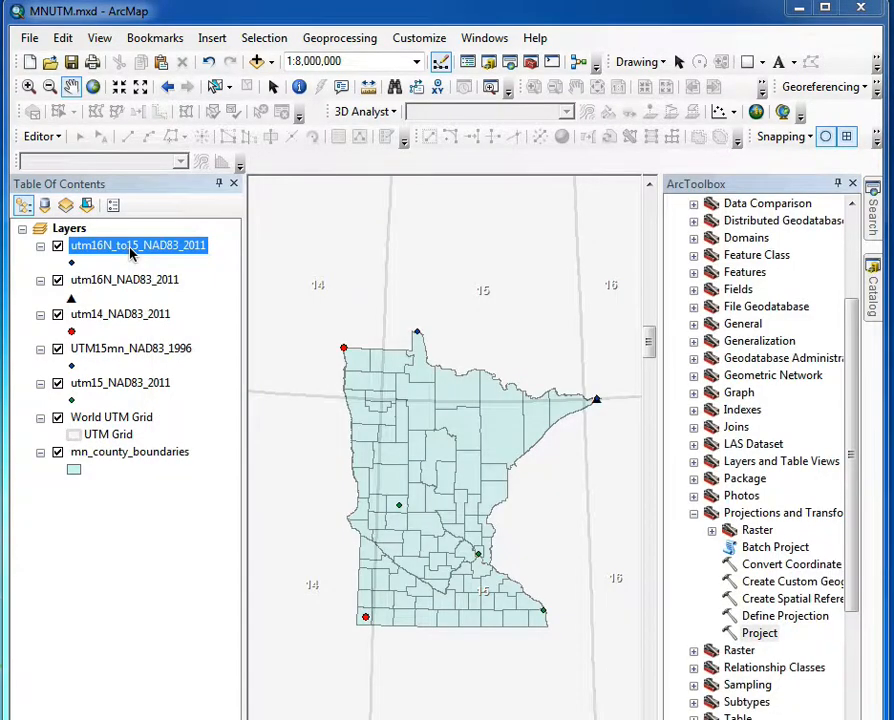
Open utm16N_to15_NAD83_2011's attribute table to view the Grand Portage POINT_X values.
right_click(135, 245)
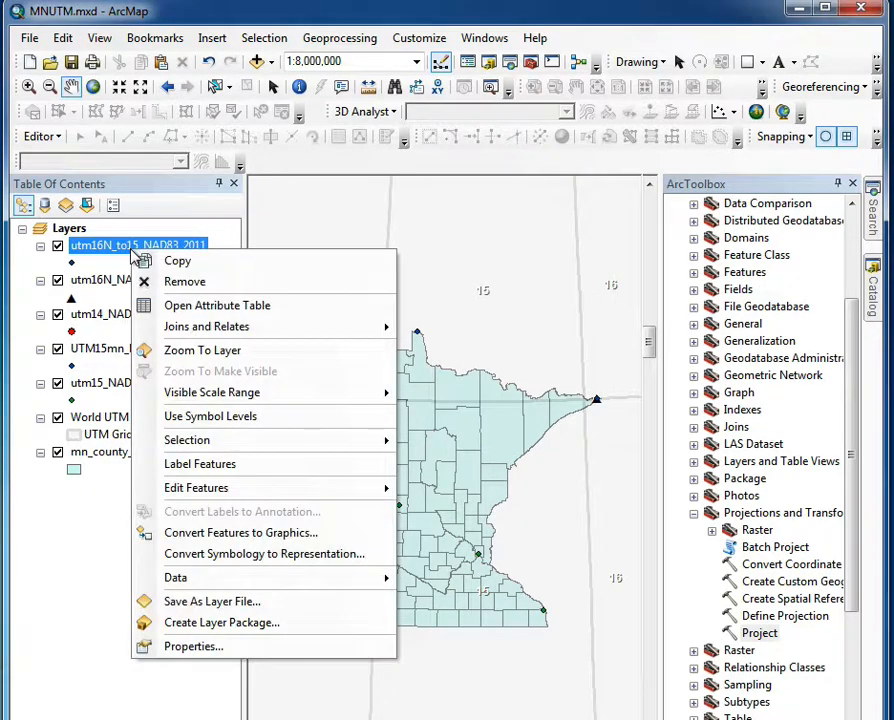
left_click(216, 305)
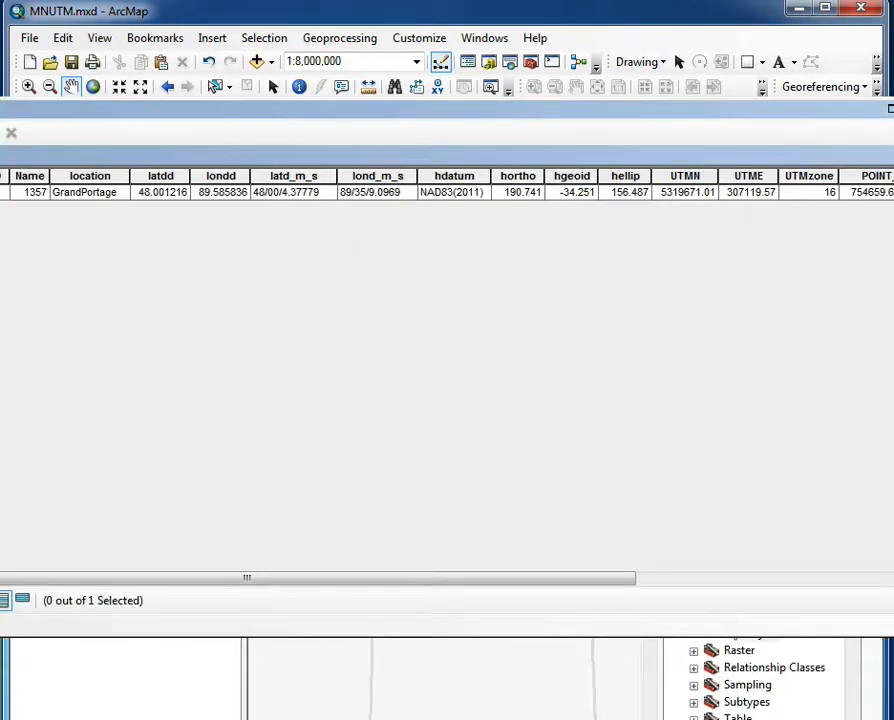
mouse_move(538, 250)
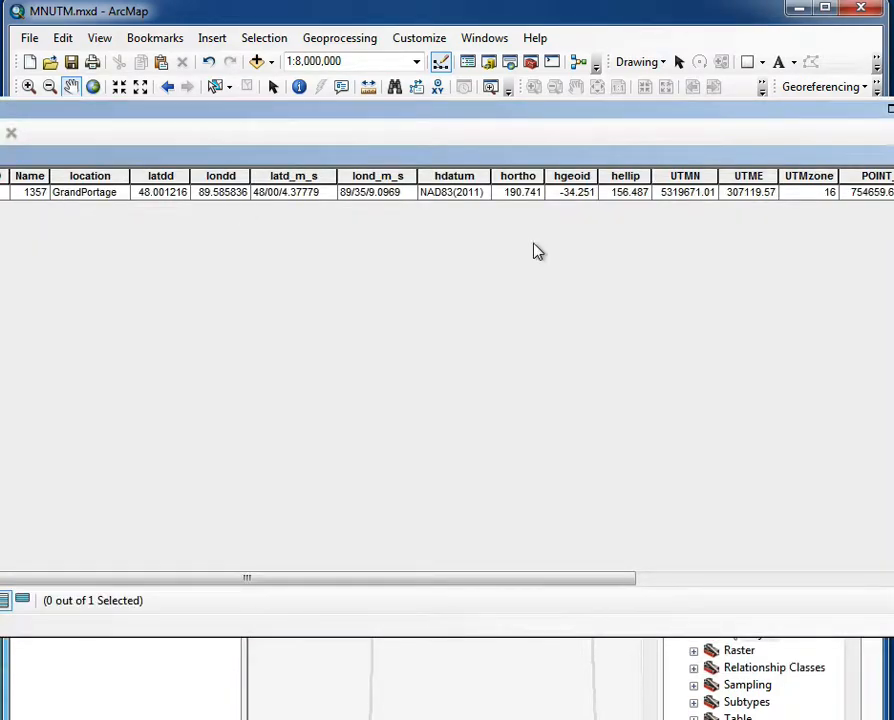
mouse_move(683, 192)
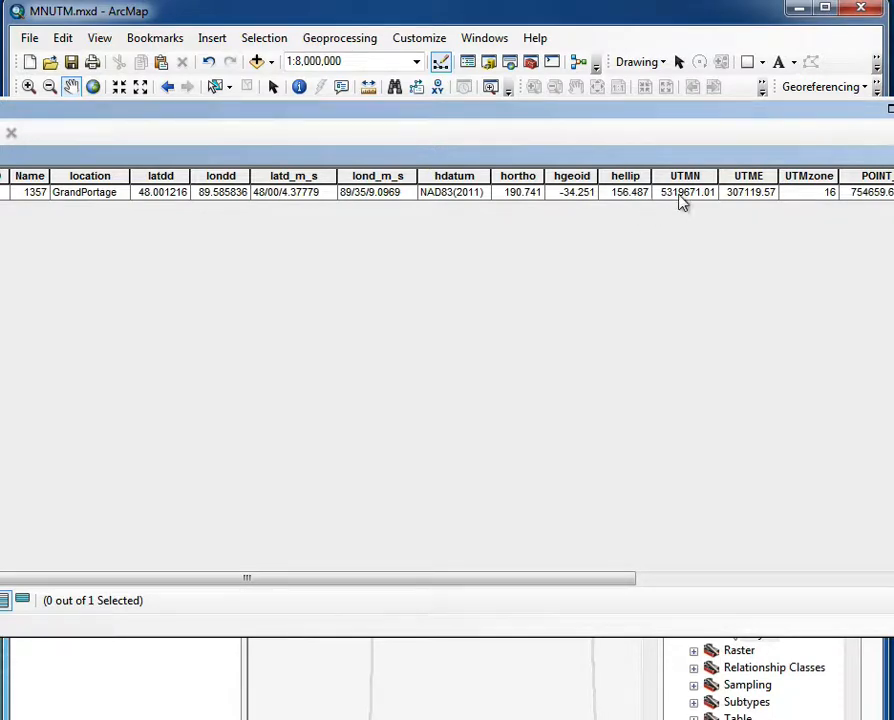
mouse_move(698, 205)
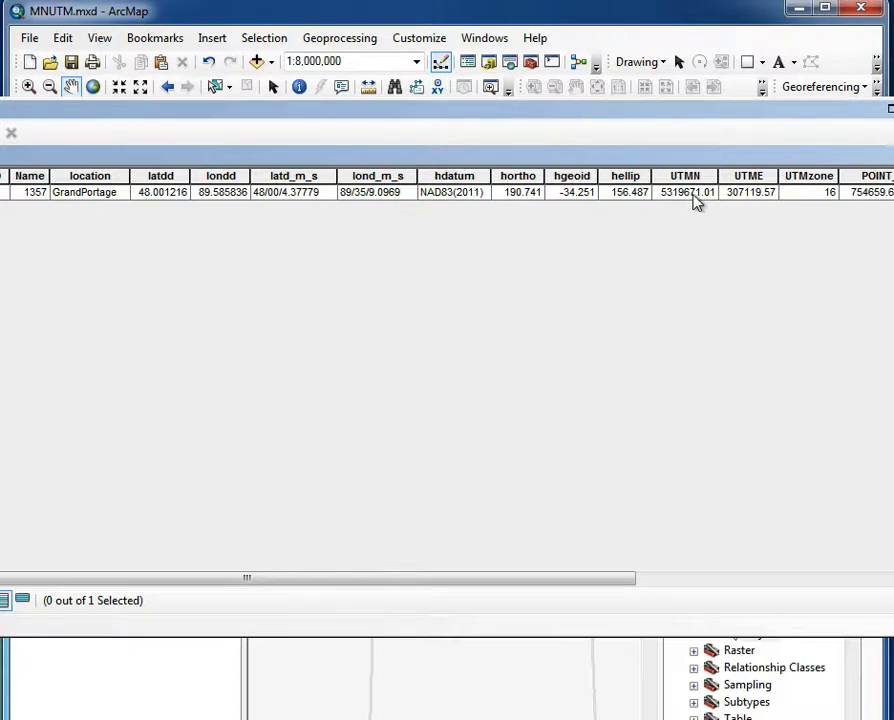
mouse_move(740, 203)
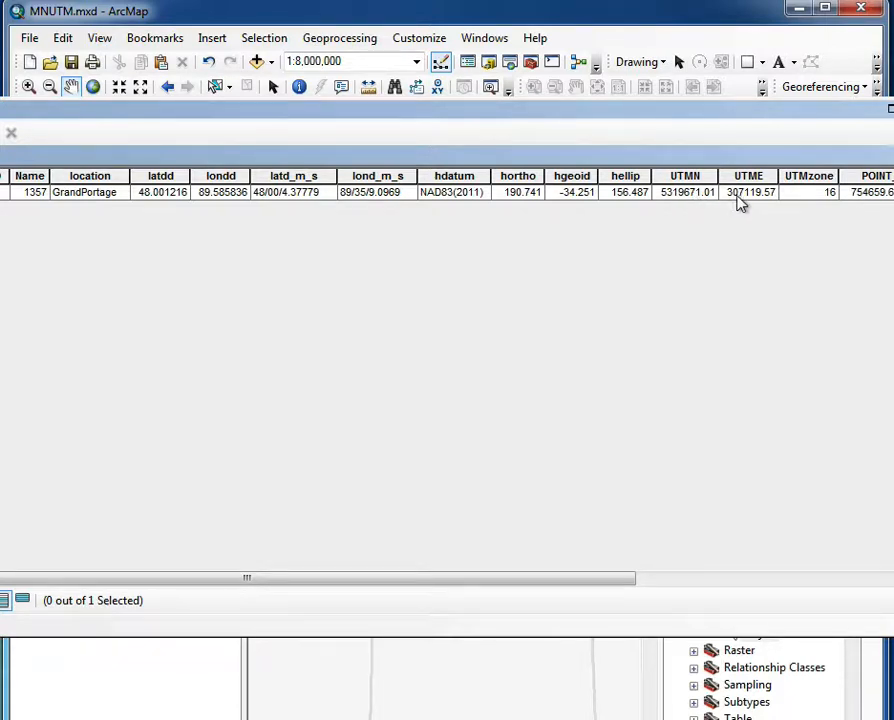
mouse_move(631, 547)
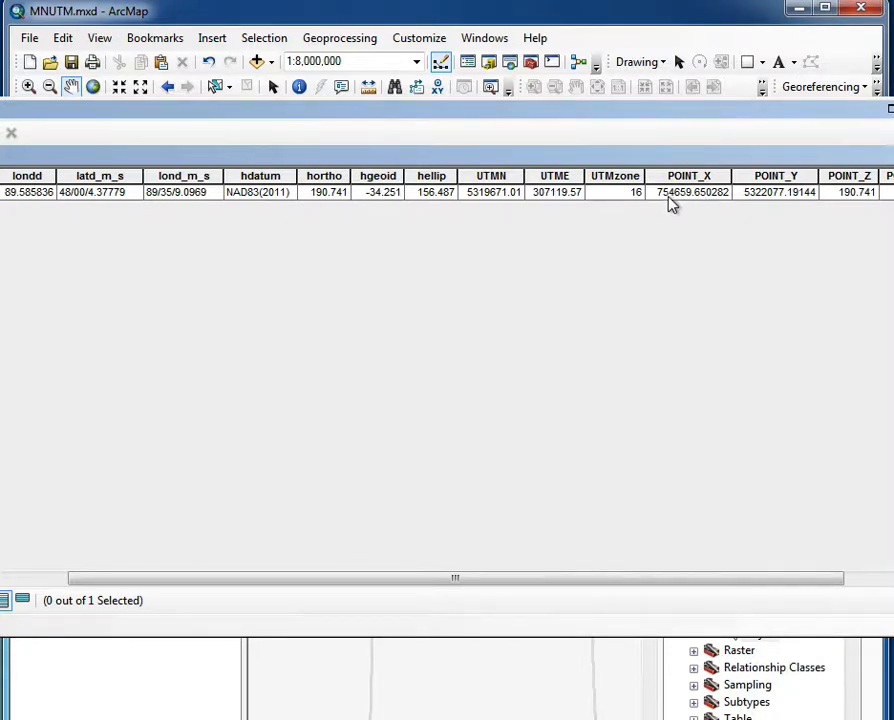
mouse_move(684, 203)
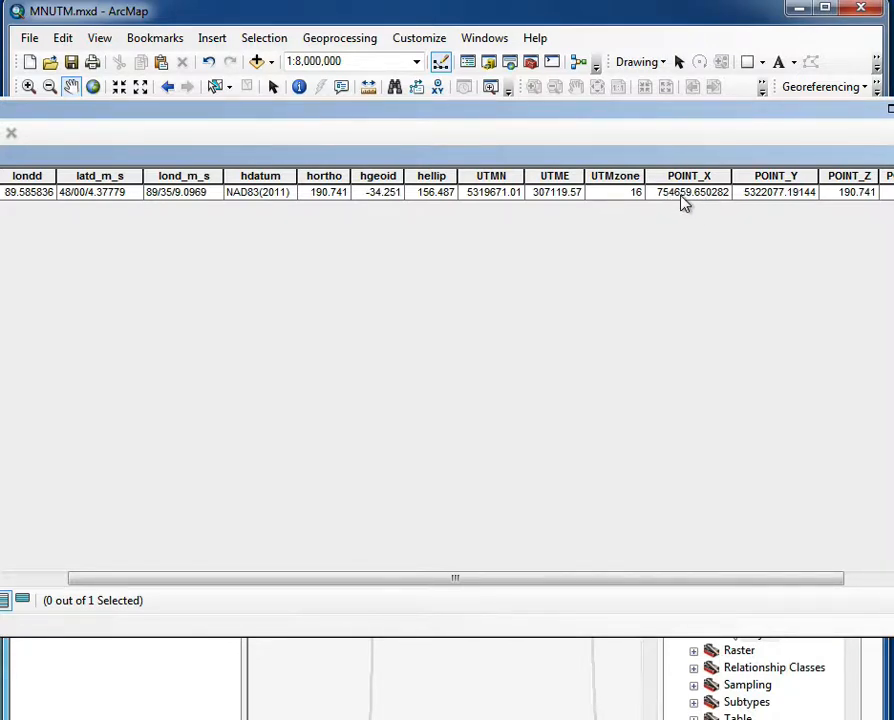
mouse_move(551, 204)
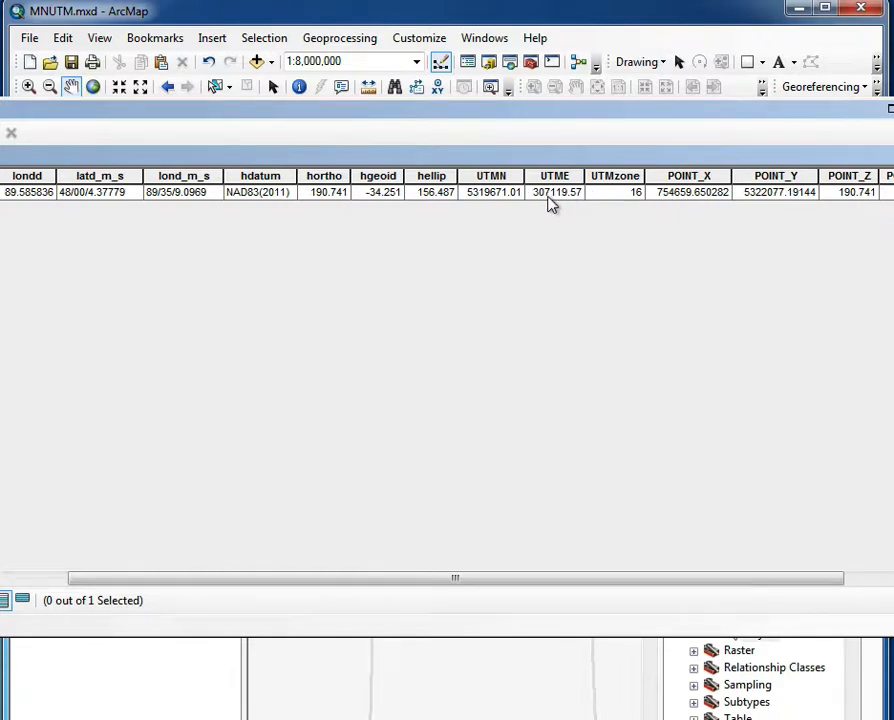
mouse_move(573, 206)
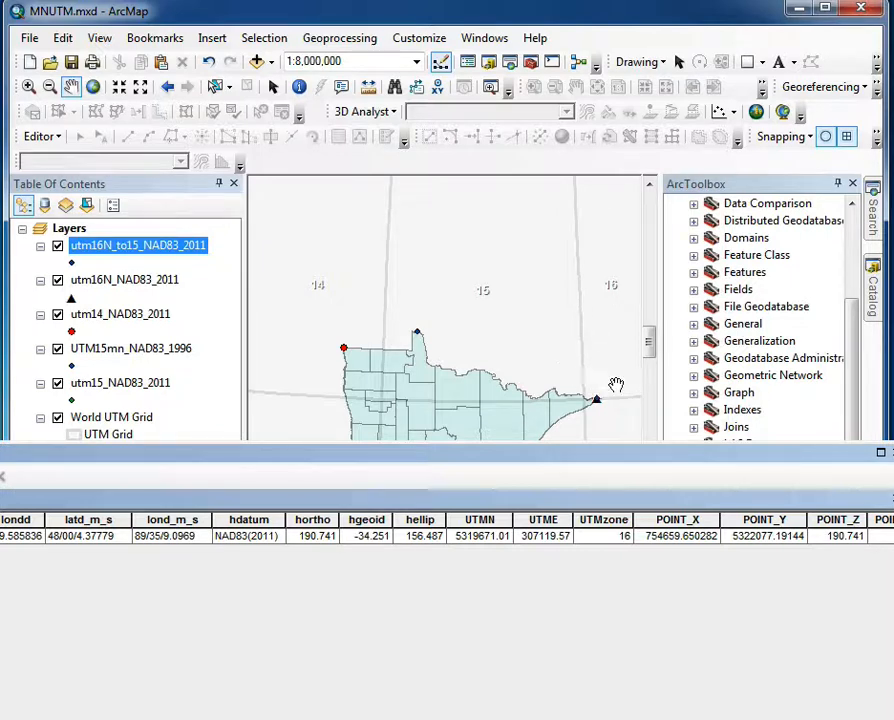
mouse_move(592, 402)
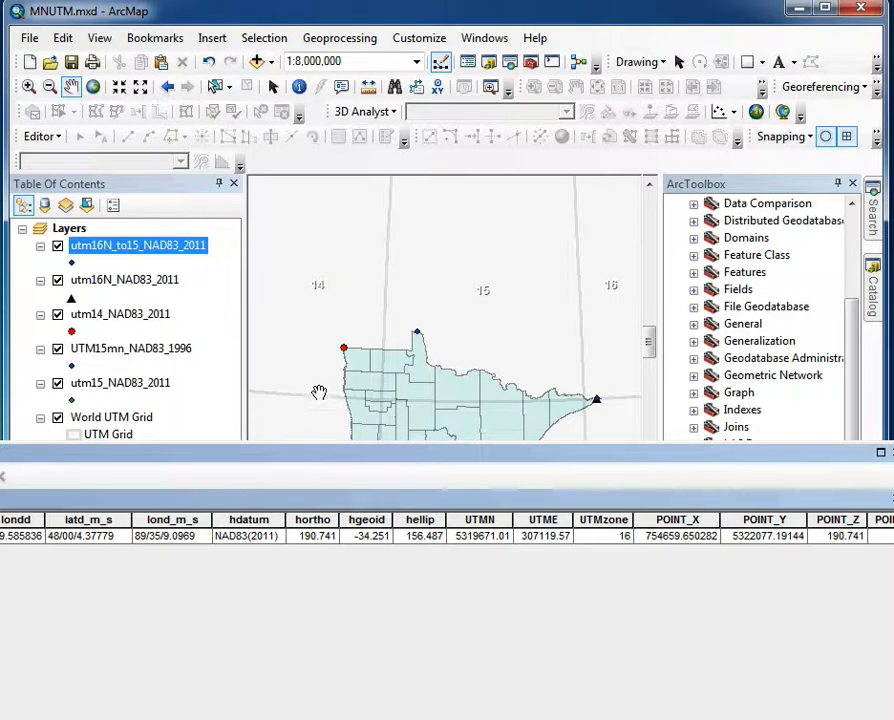
mouse_move(600, 417)
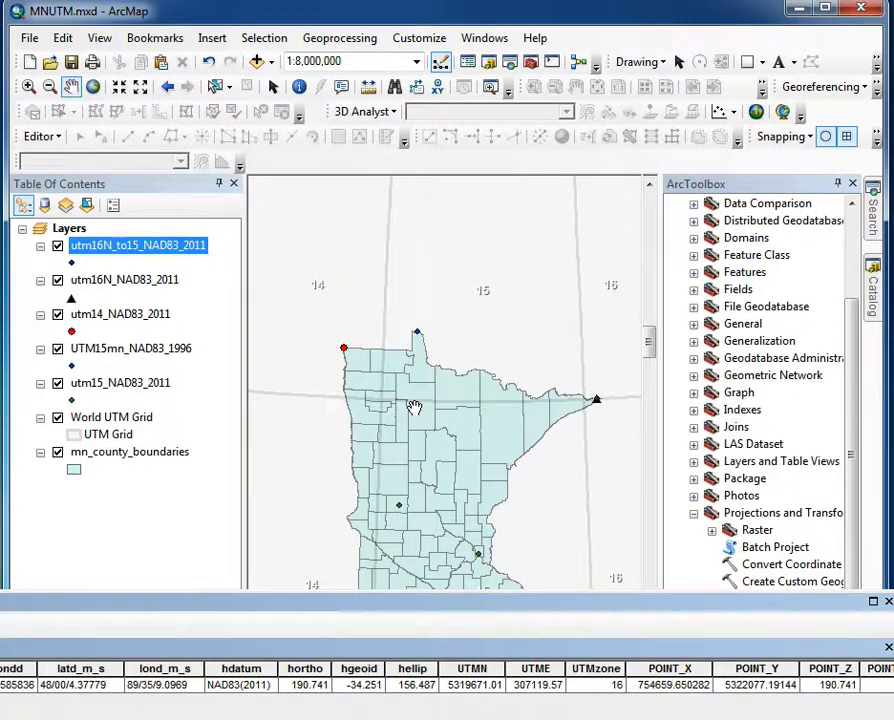
mouse_move(563, 404)
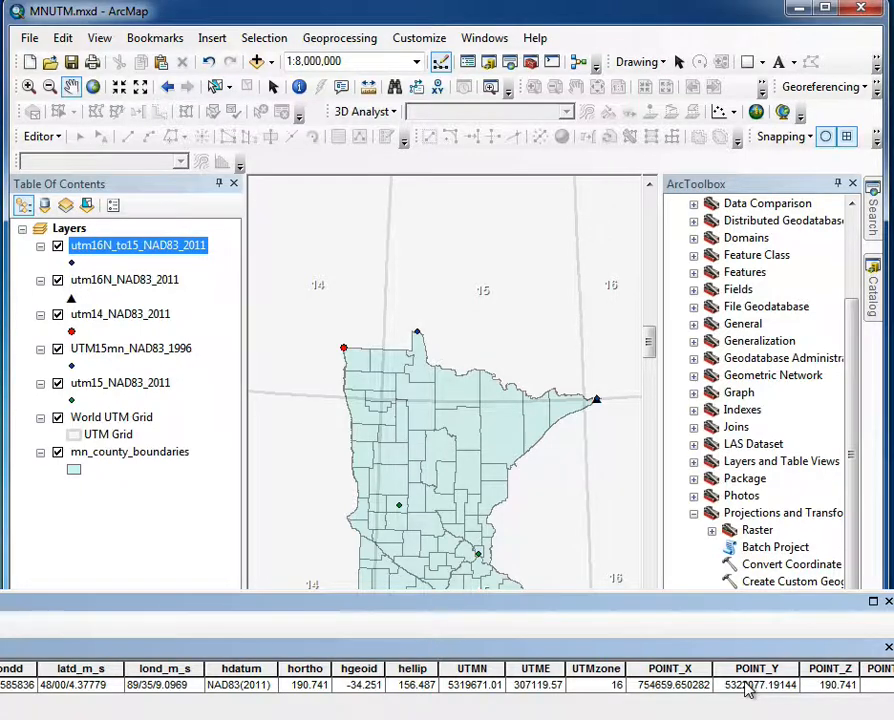
mouse_move(500, 412)
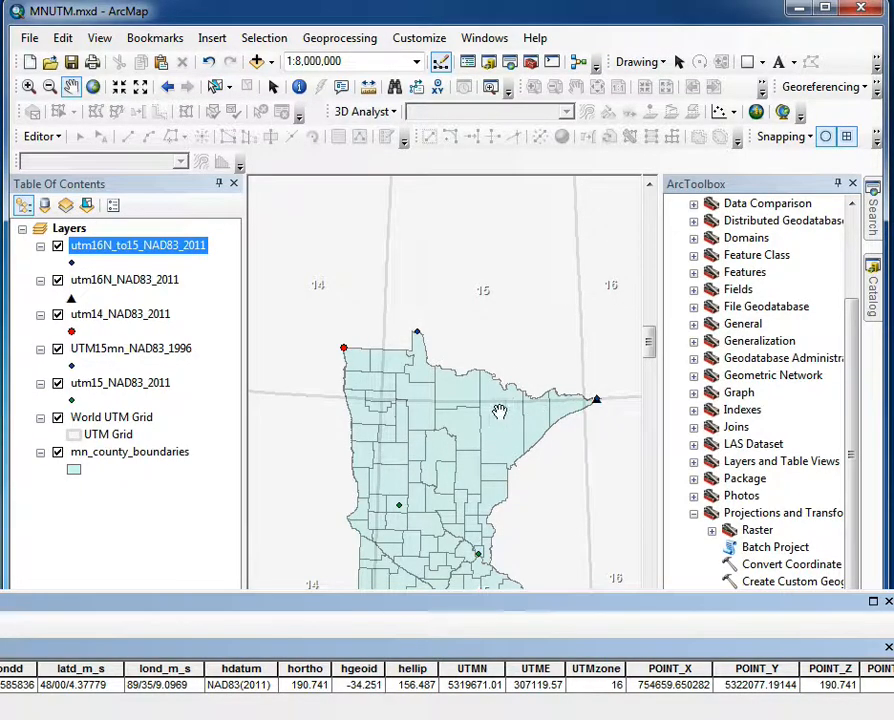
mouse_move(407, 399)
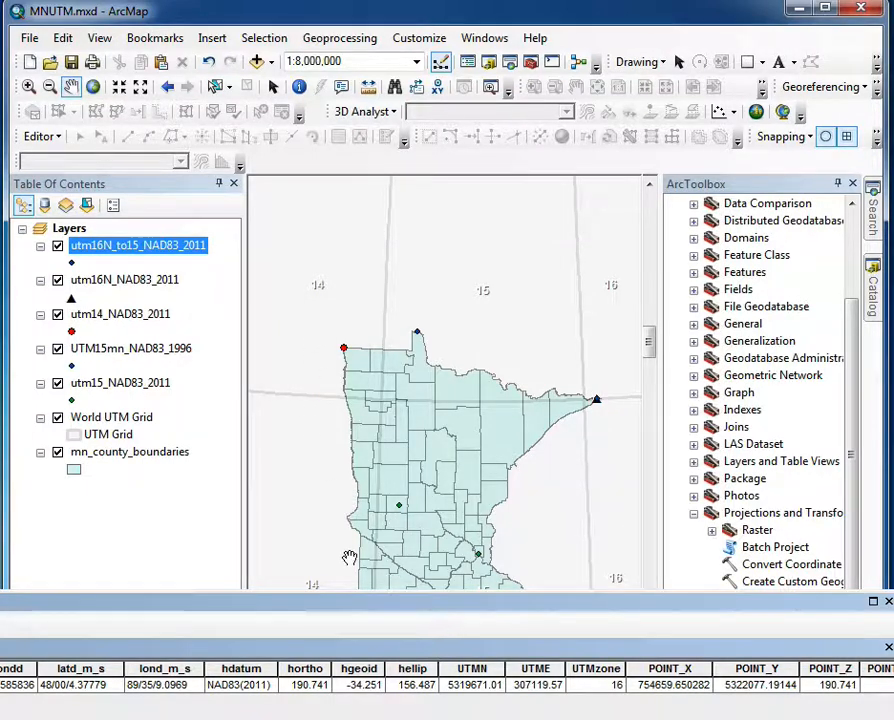
mouse_move(419, 412)
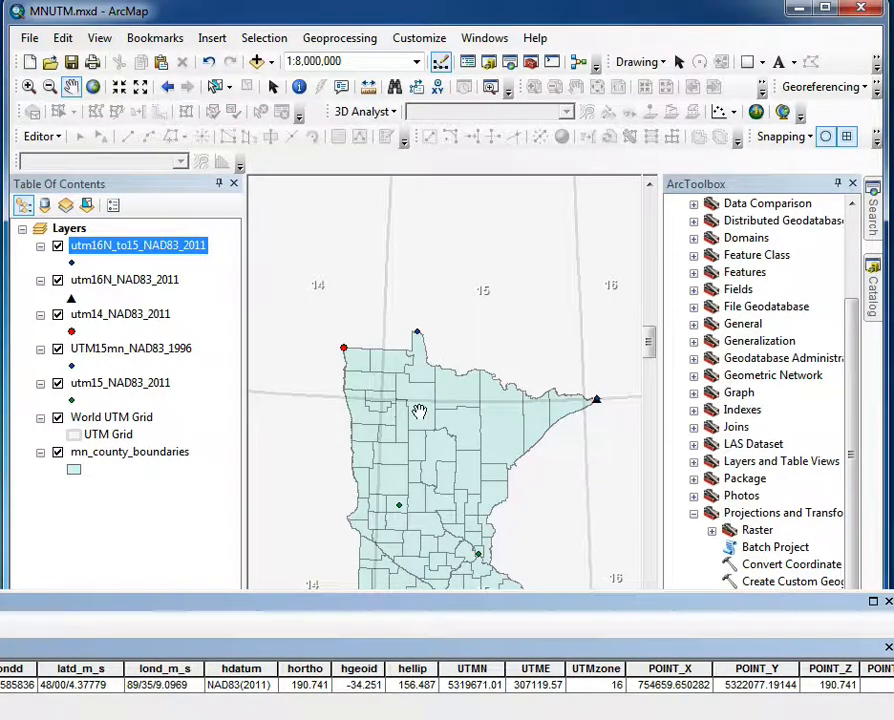
mouse_move(13, 577)
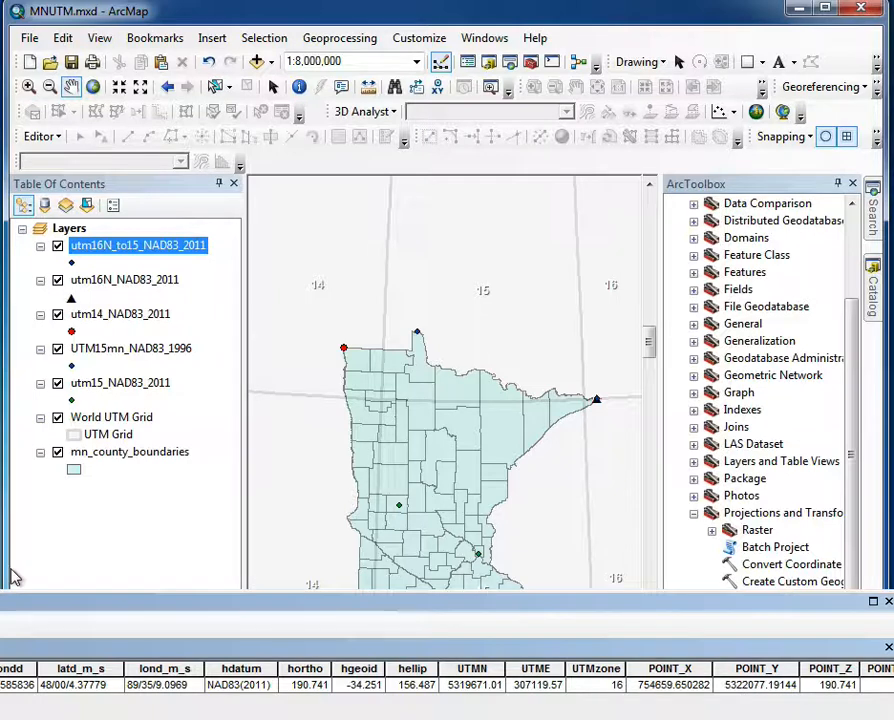